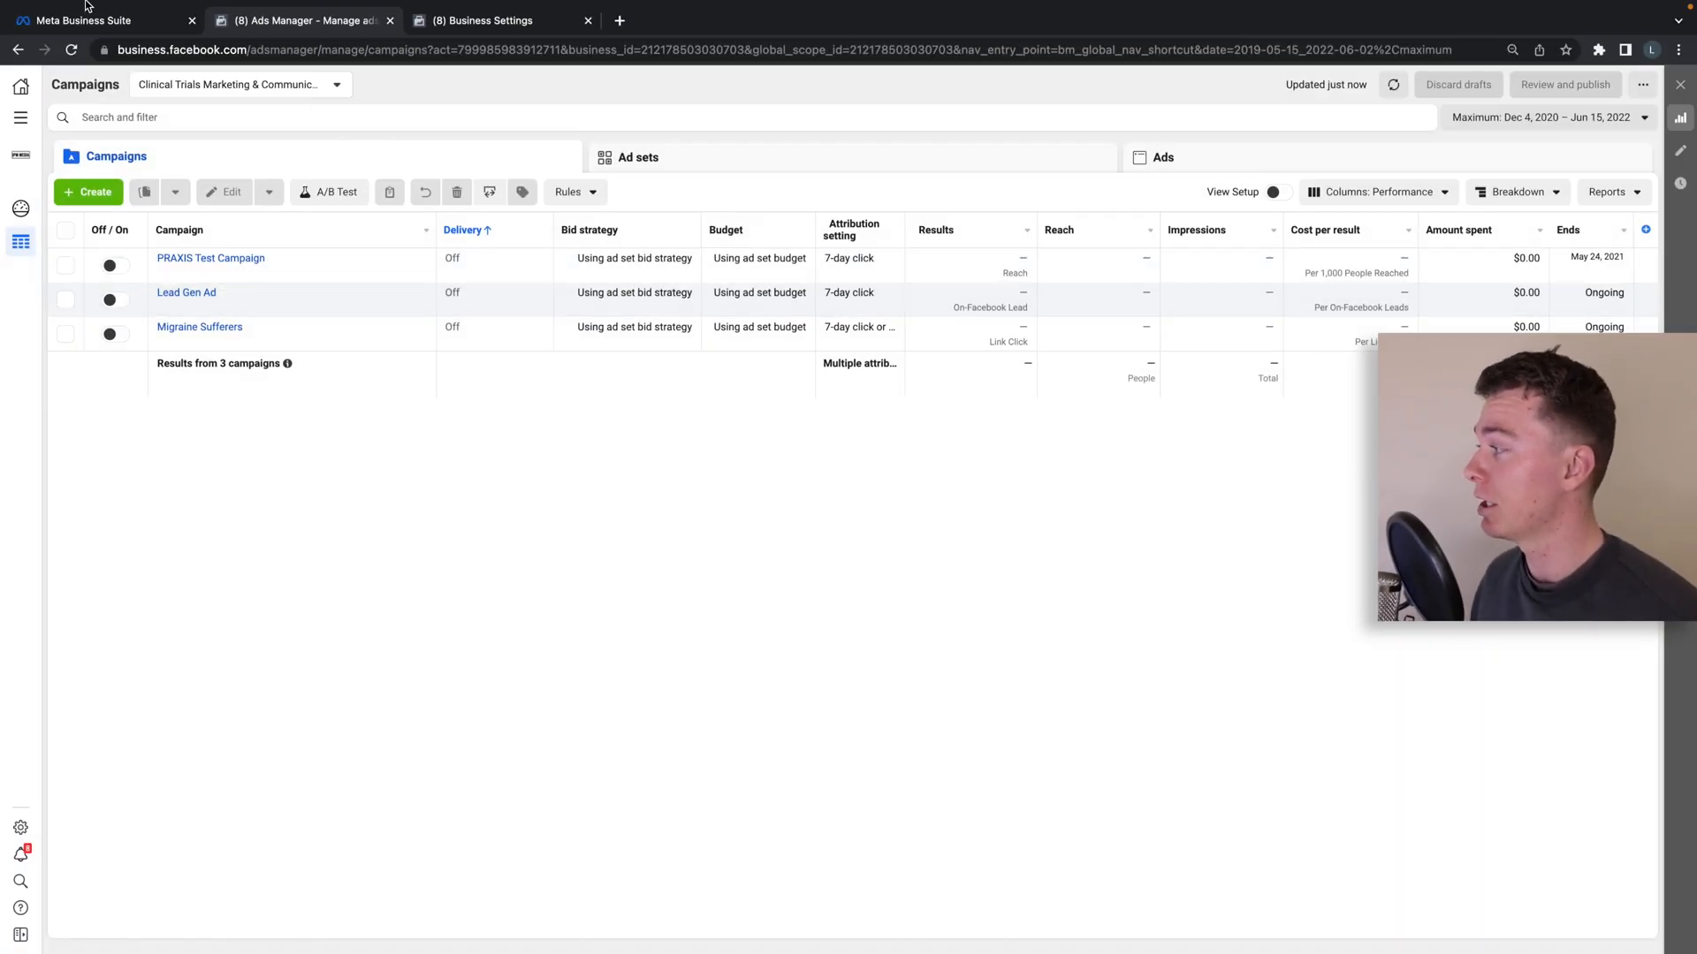
# Switch from the Ads Manager campaign list to the IPM Media Business Suite home
pyautogui.click(98, 19)
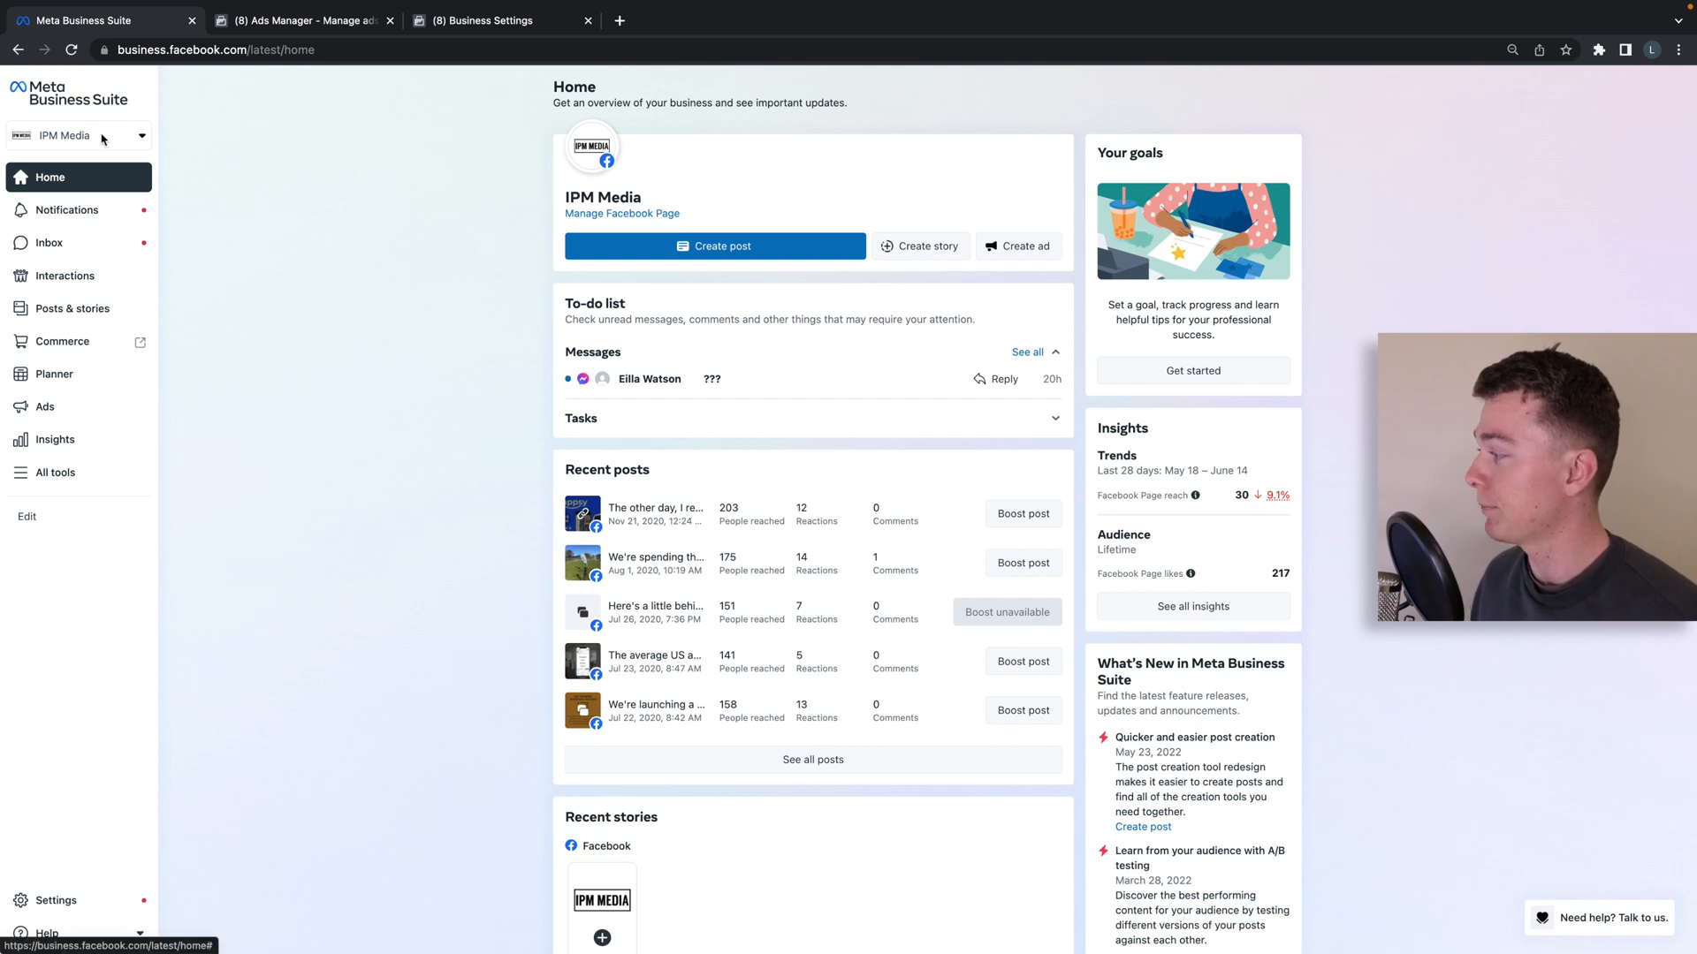
pyautogui.moveTo(107, 249)
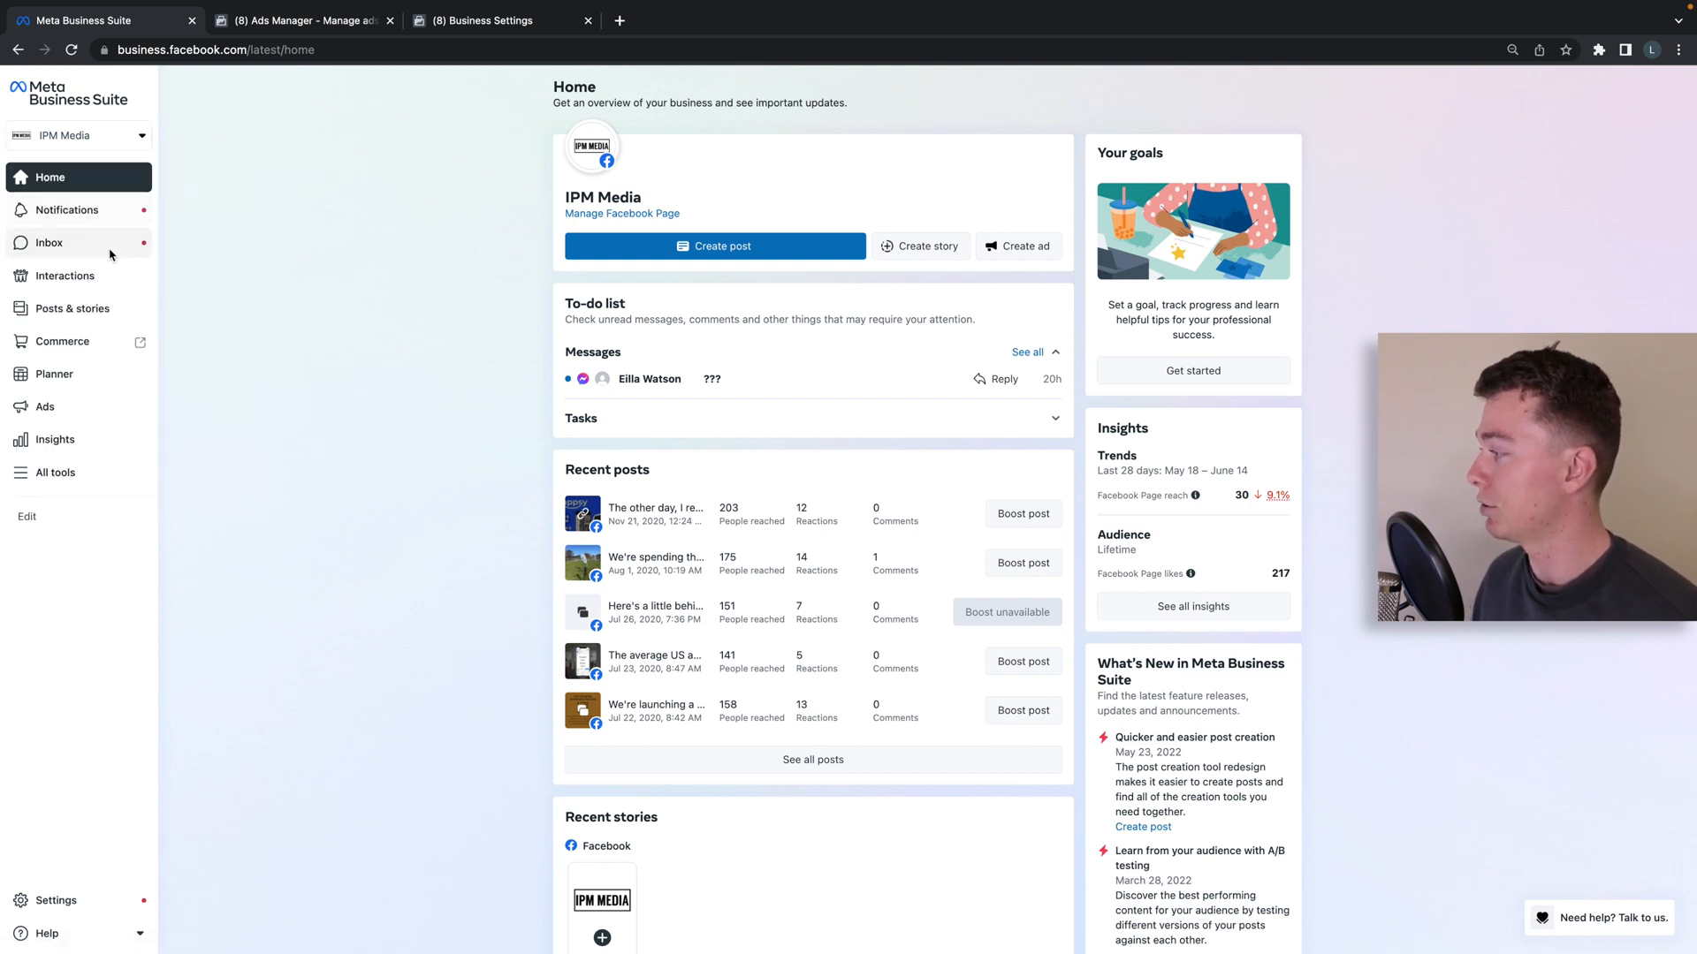
# Open Business Settings from All tools, landing on the Partners page with Adlab
pyautogui.click(52, 472)
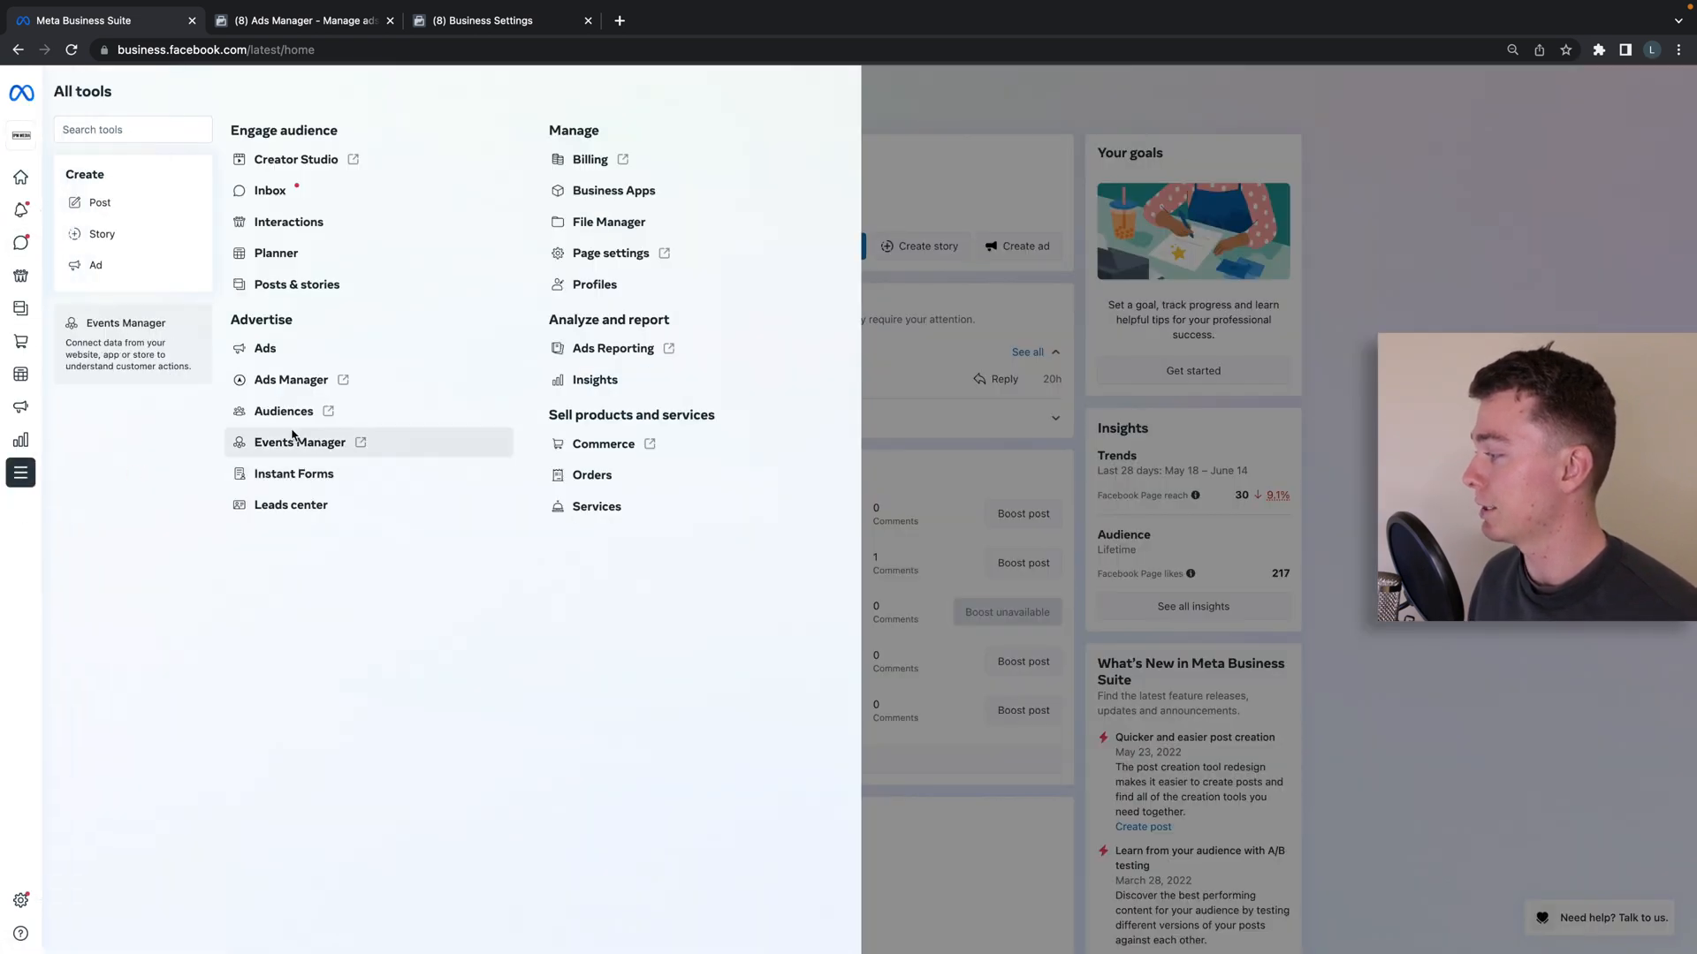
pyautogui.click(300, 20)
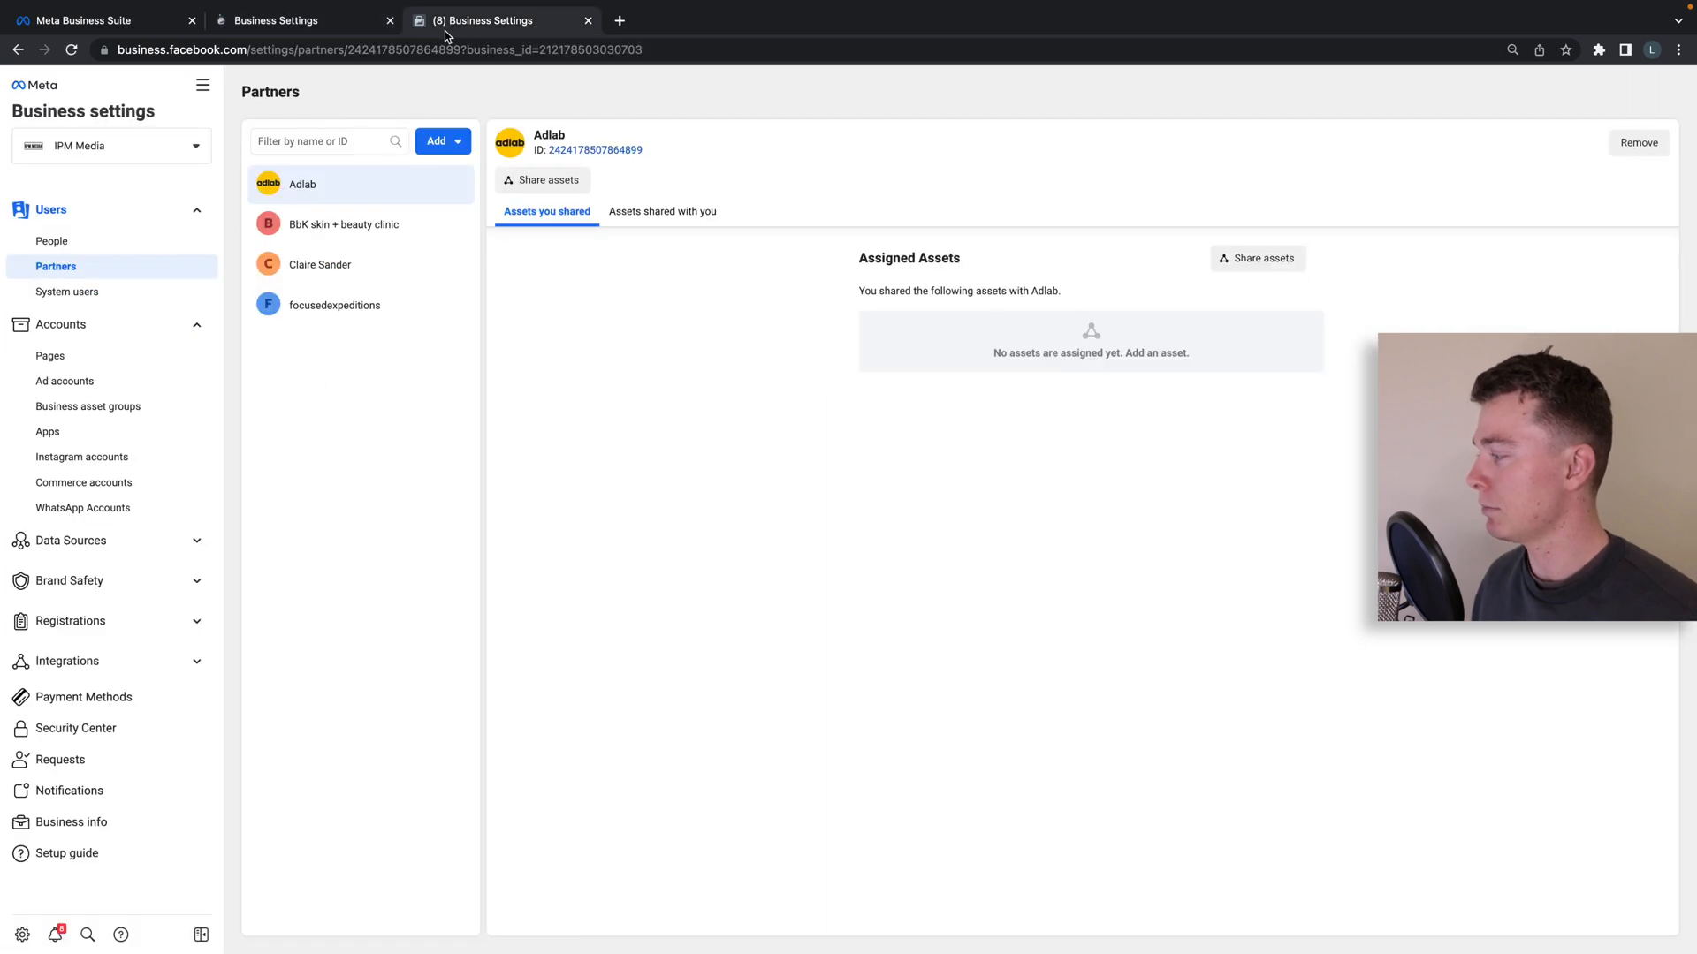
# Review the Clinical Trials Marketing & Communication ad account, then return to People
pyautogui.click(275, 19)
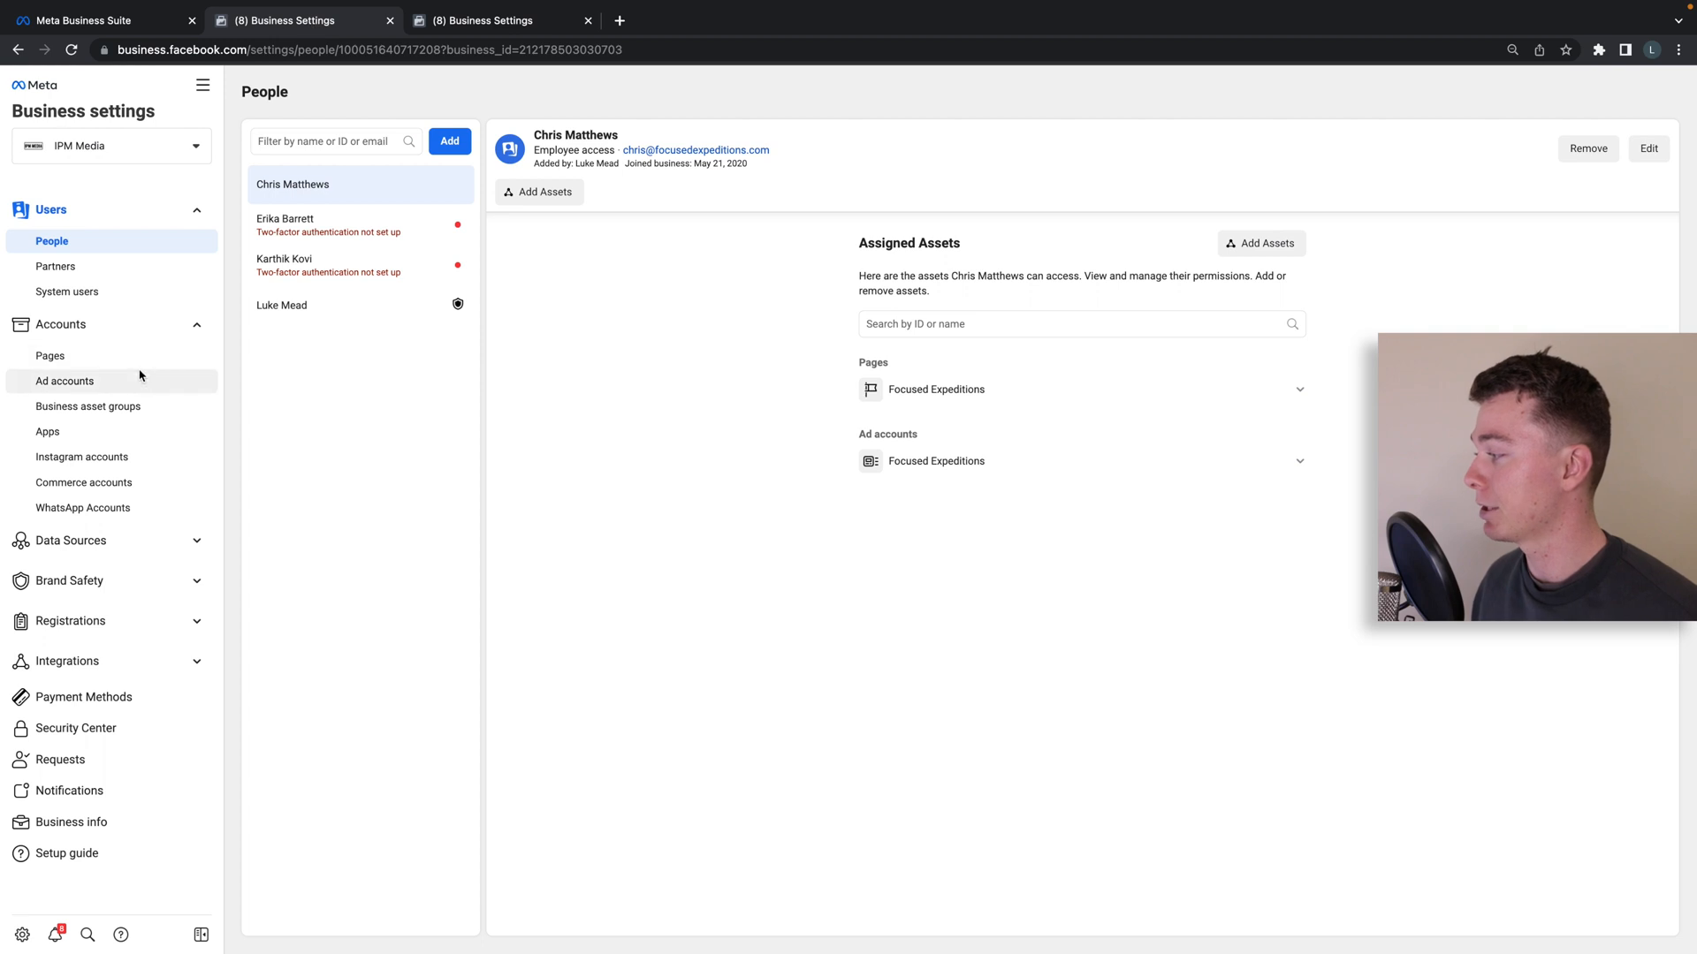
pyautogui.click(64, 381)
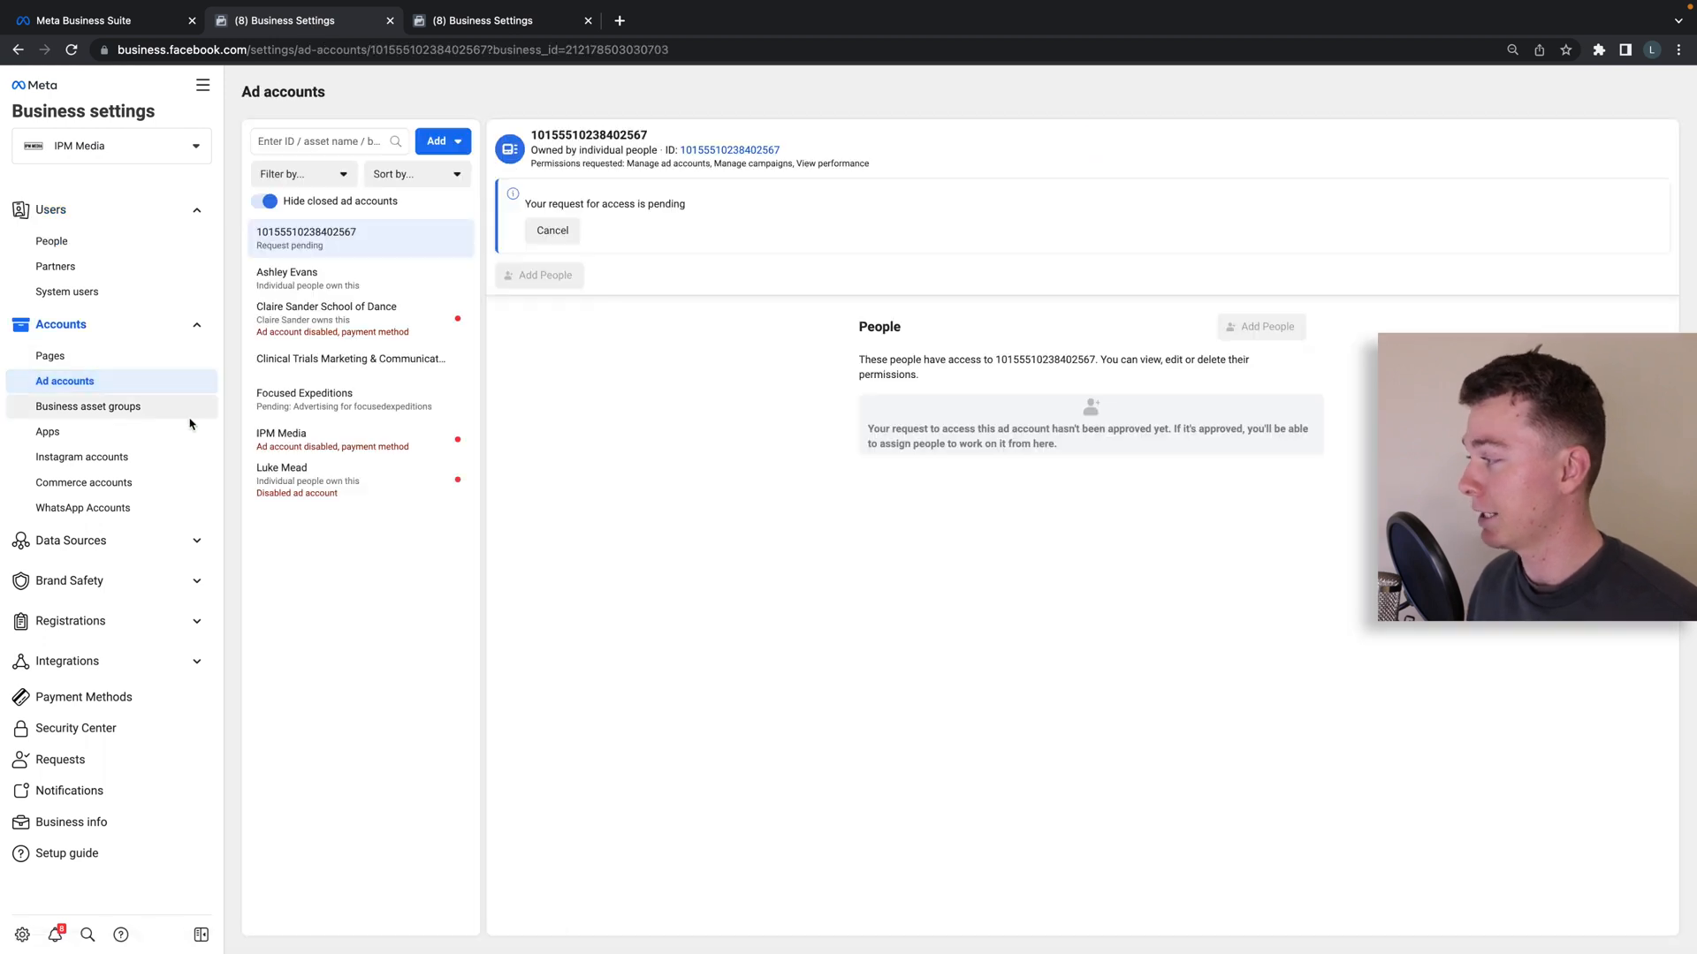
pyautogui.moveTo(336, 369)
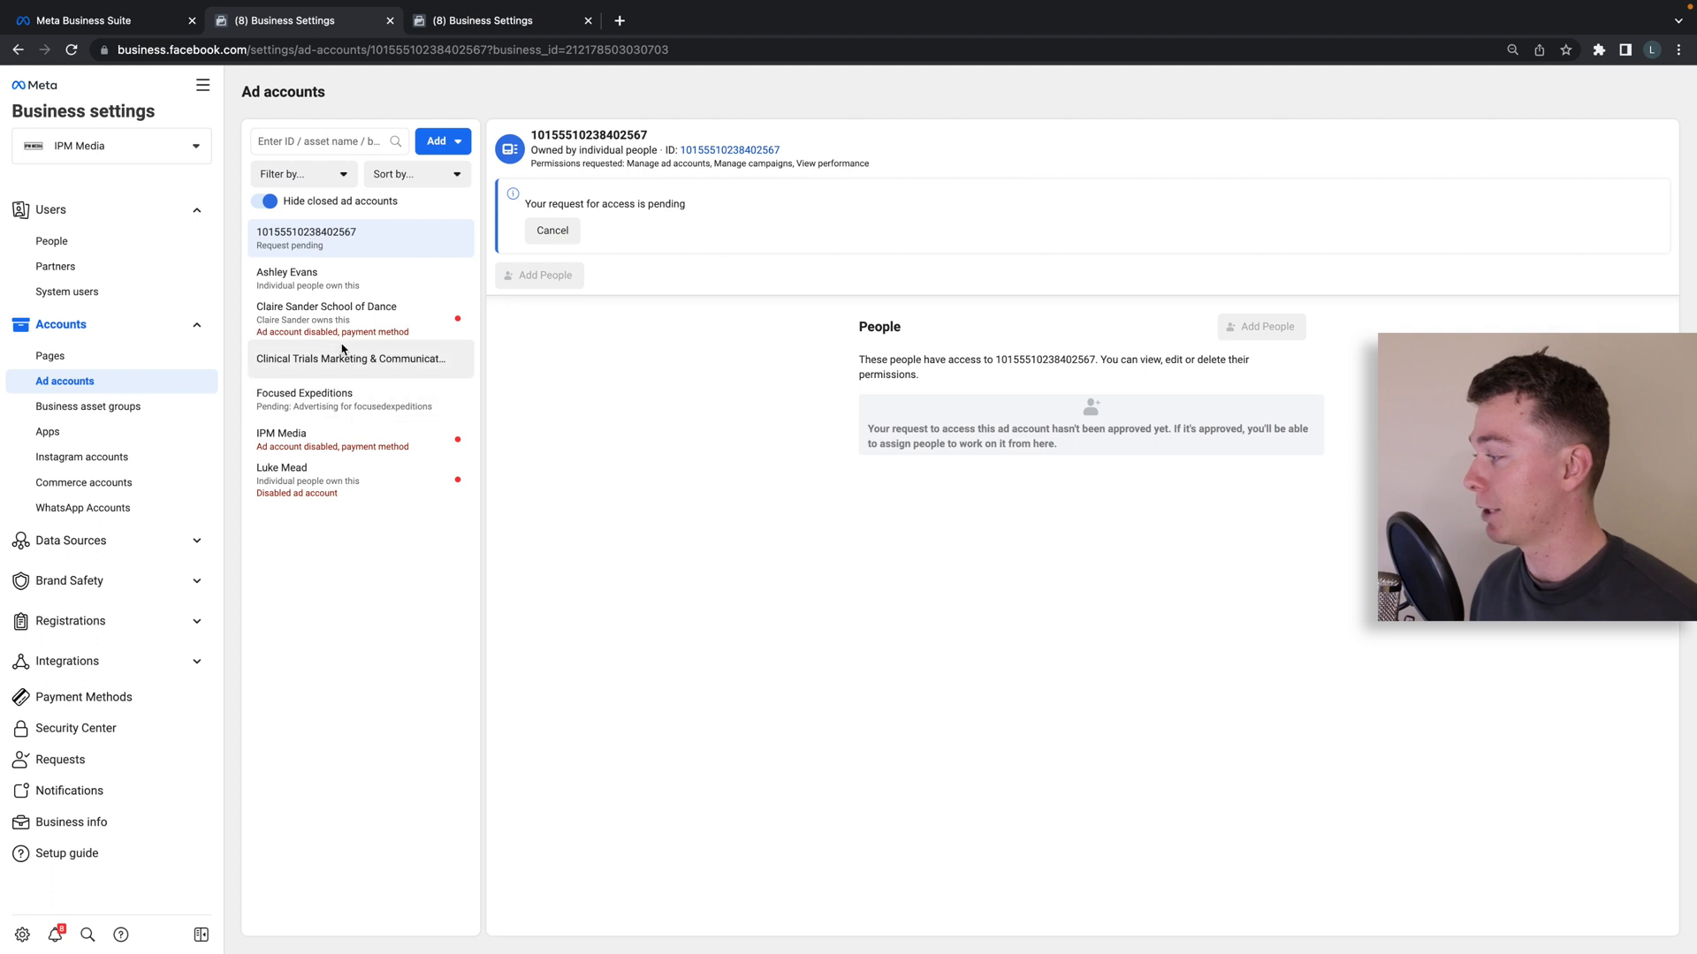
pyautogui.click(351, 358)
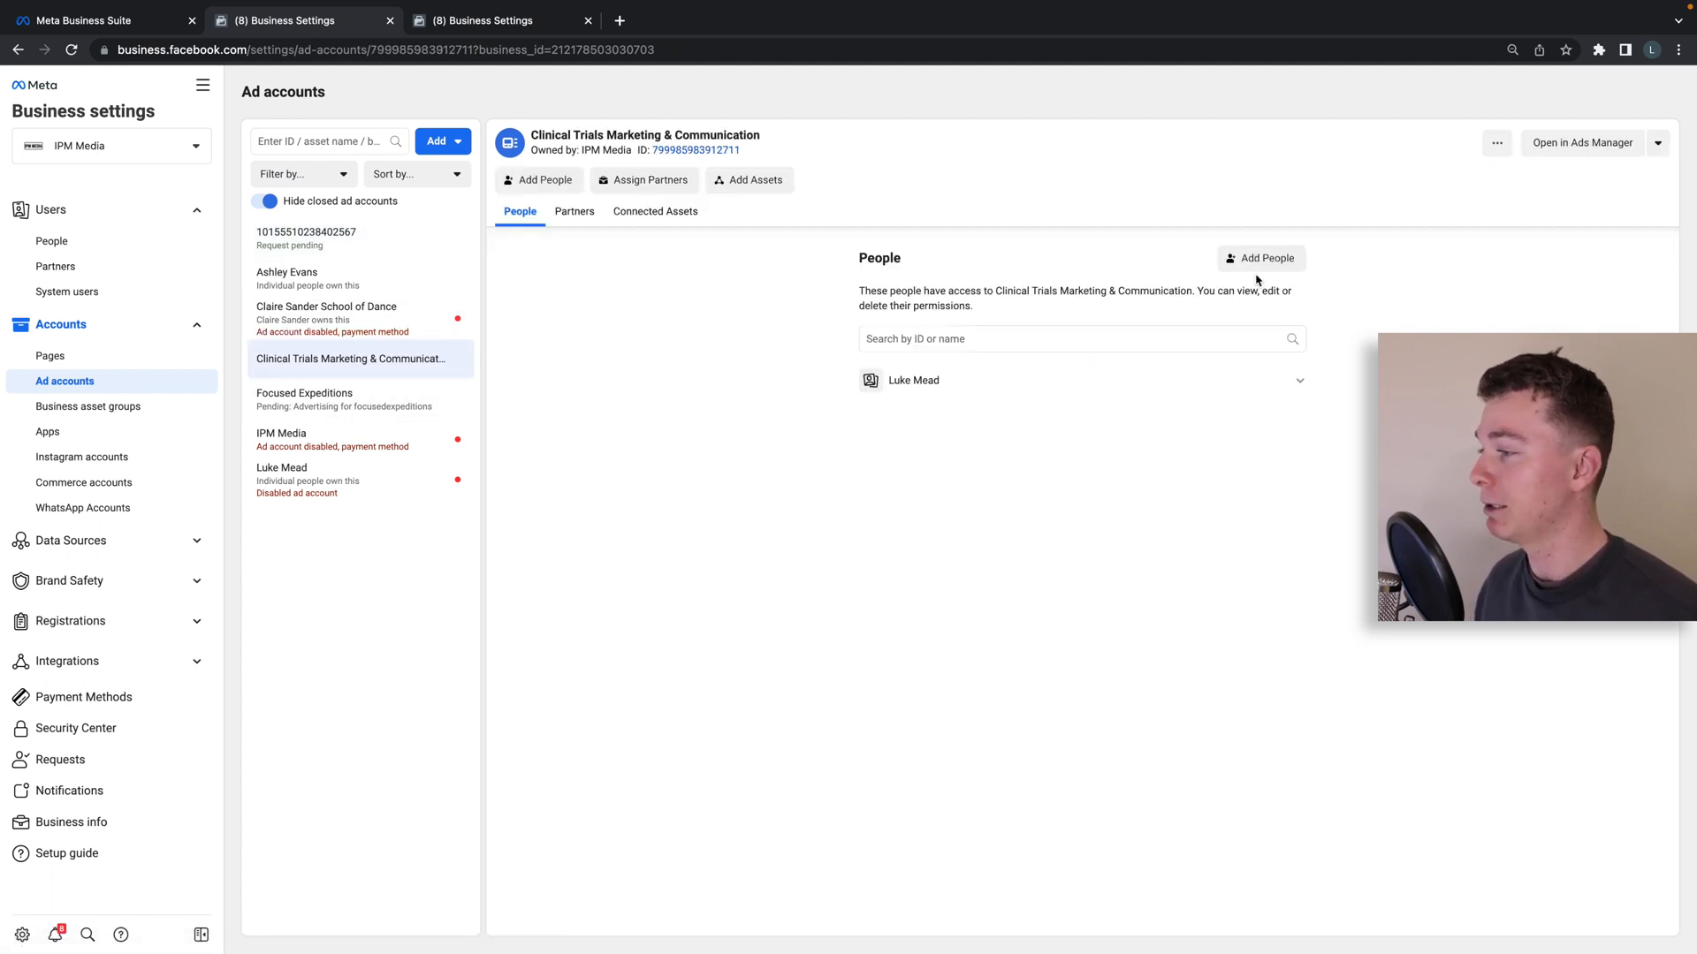
pyautogui.click(1259, 257)
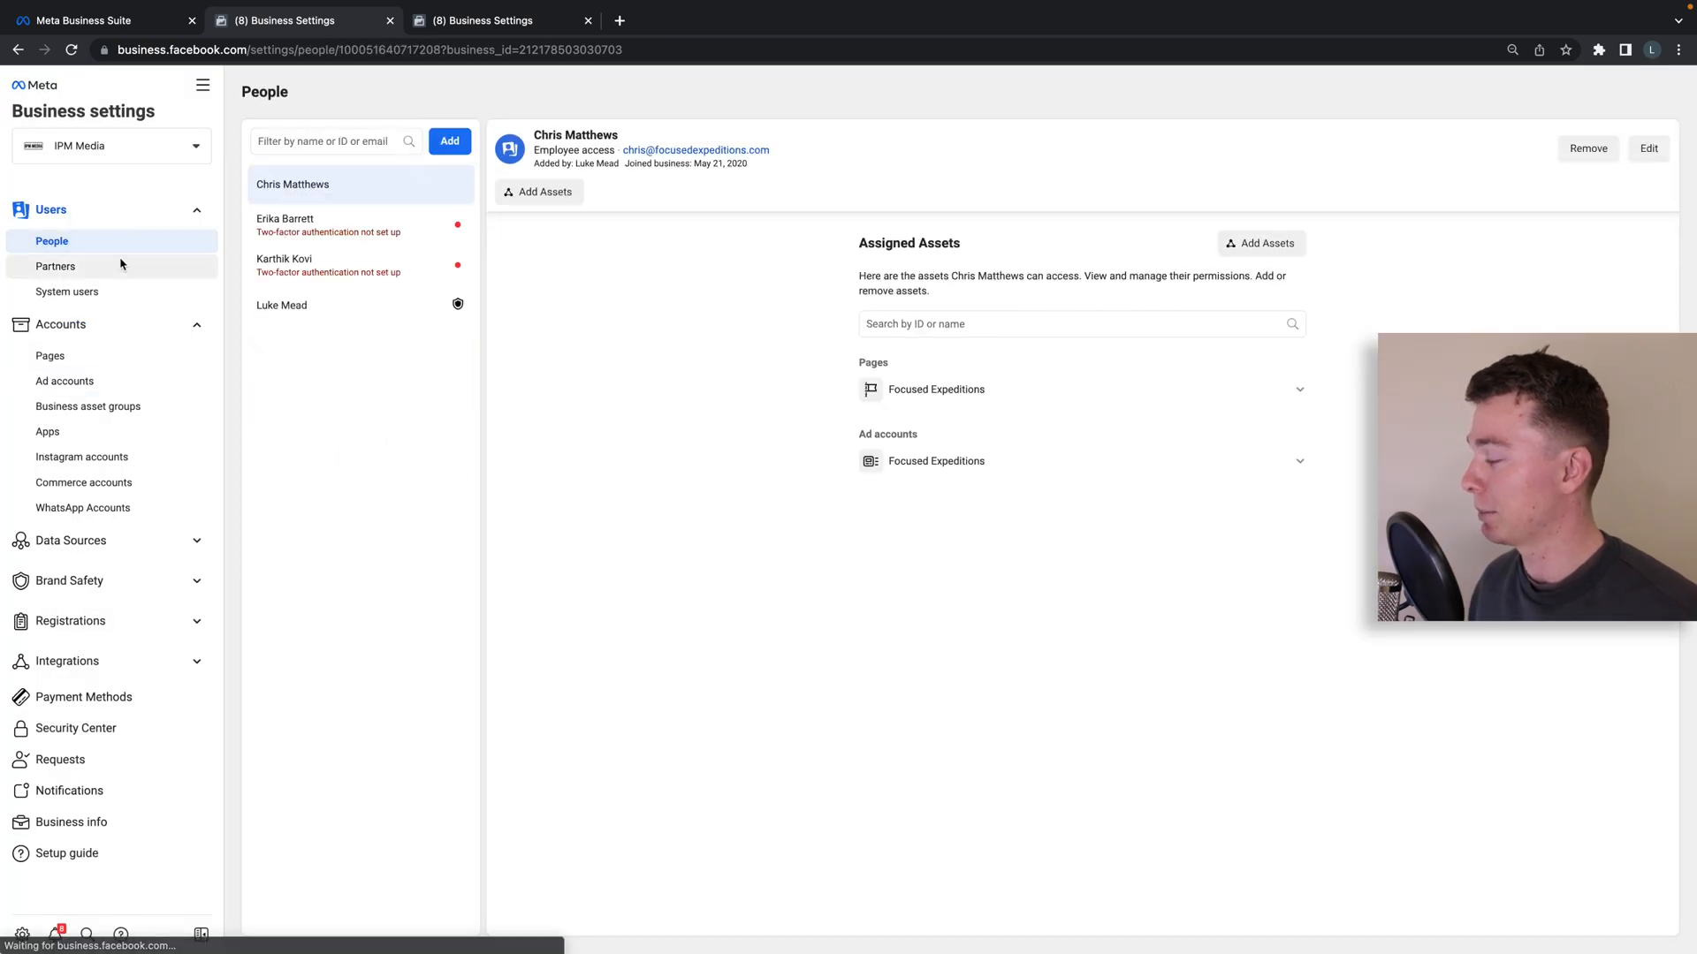
pyautogui.click(448, 141)
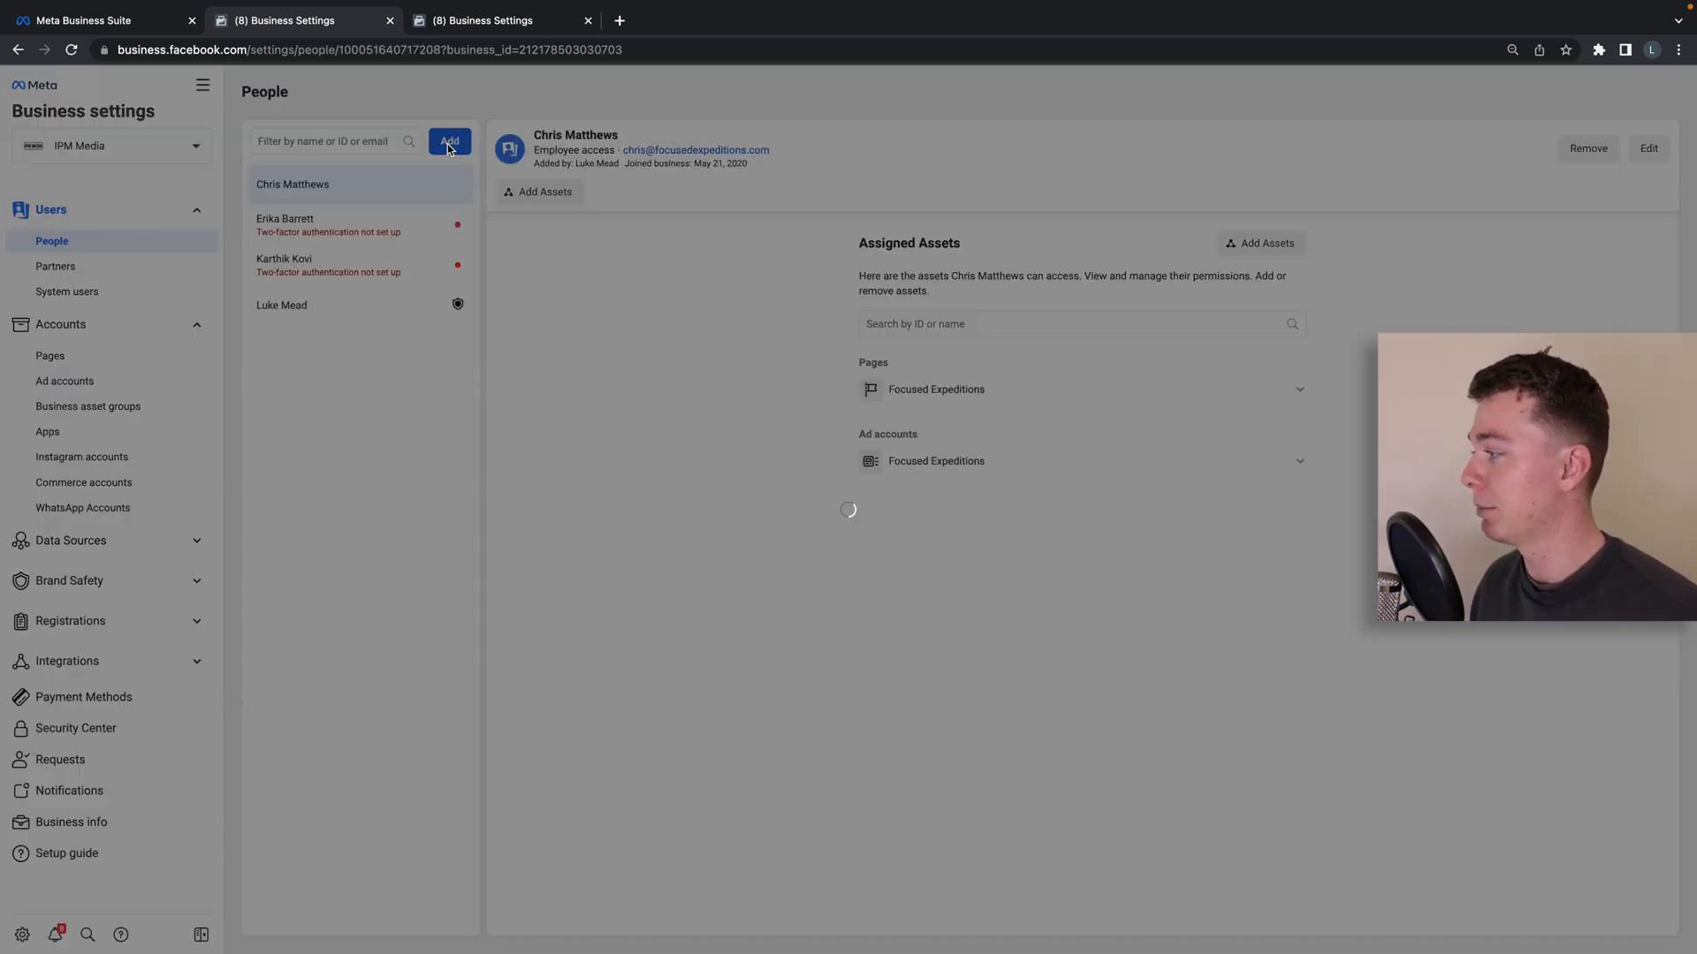
pyautogui.click(448, 141)
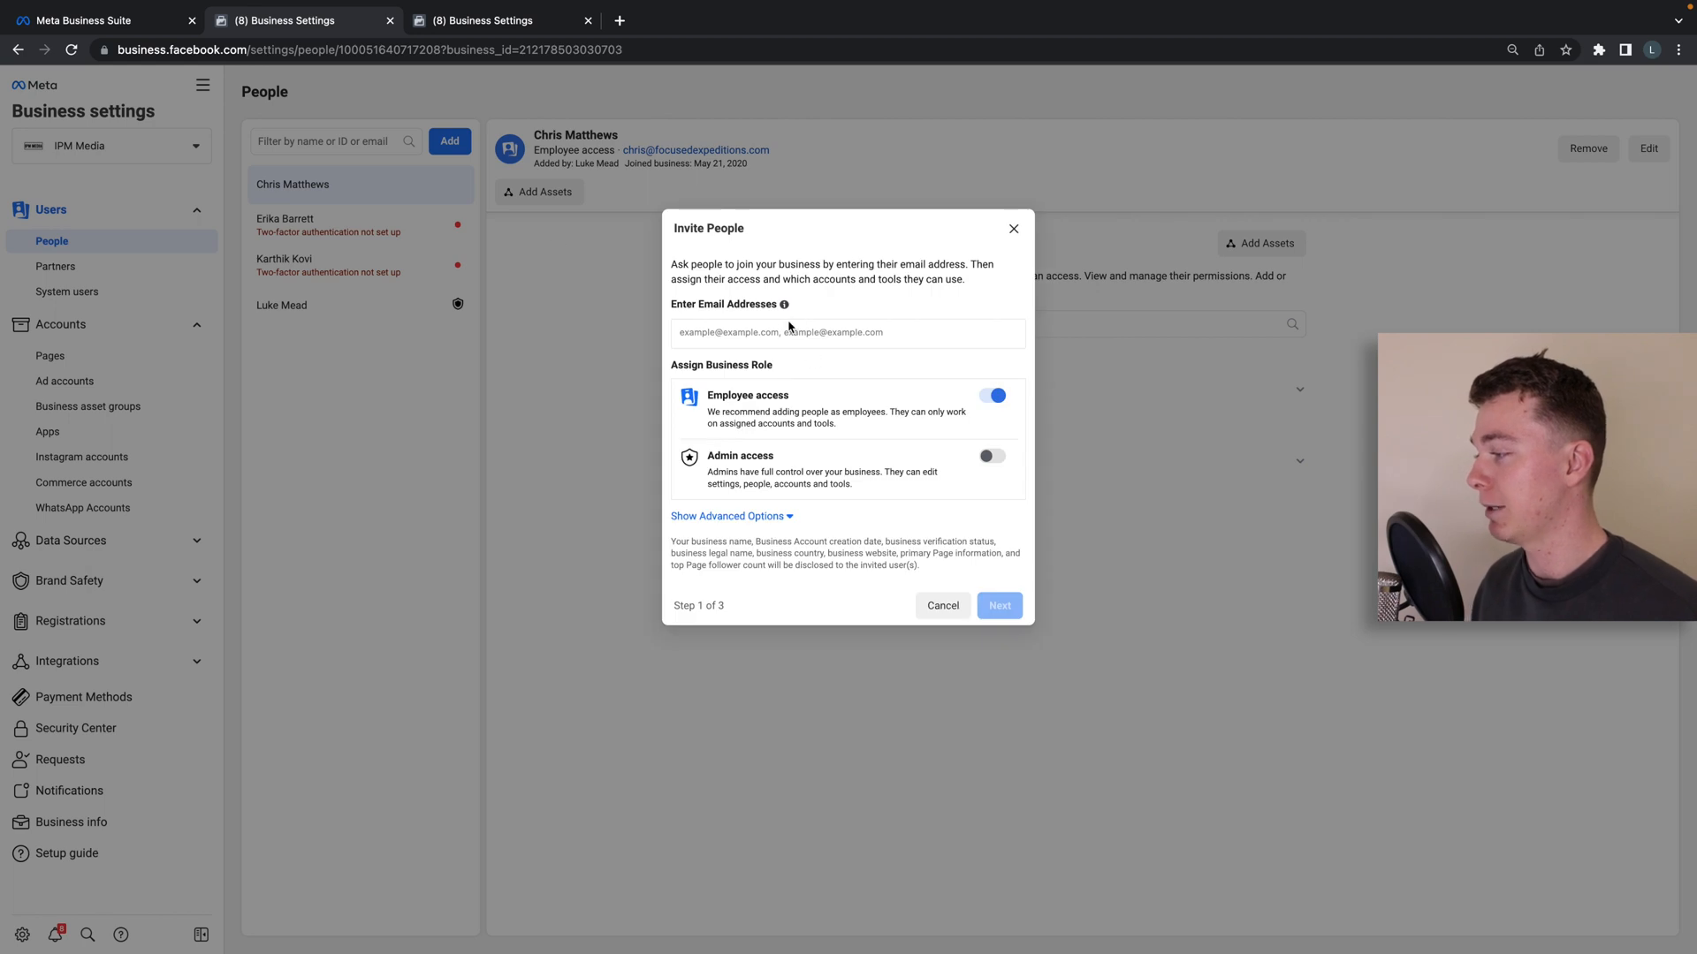
pyautogui.write('Leon')
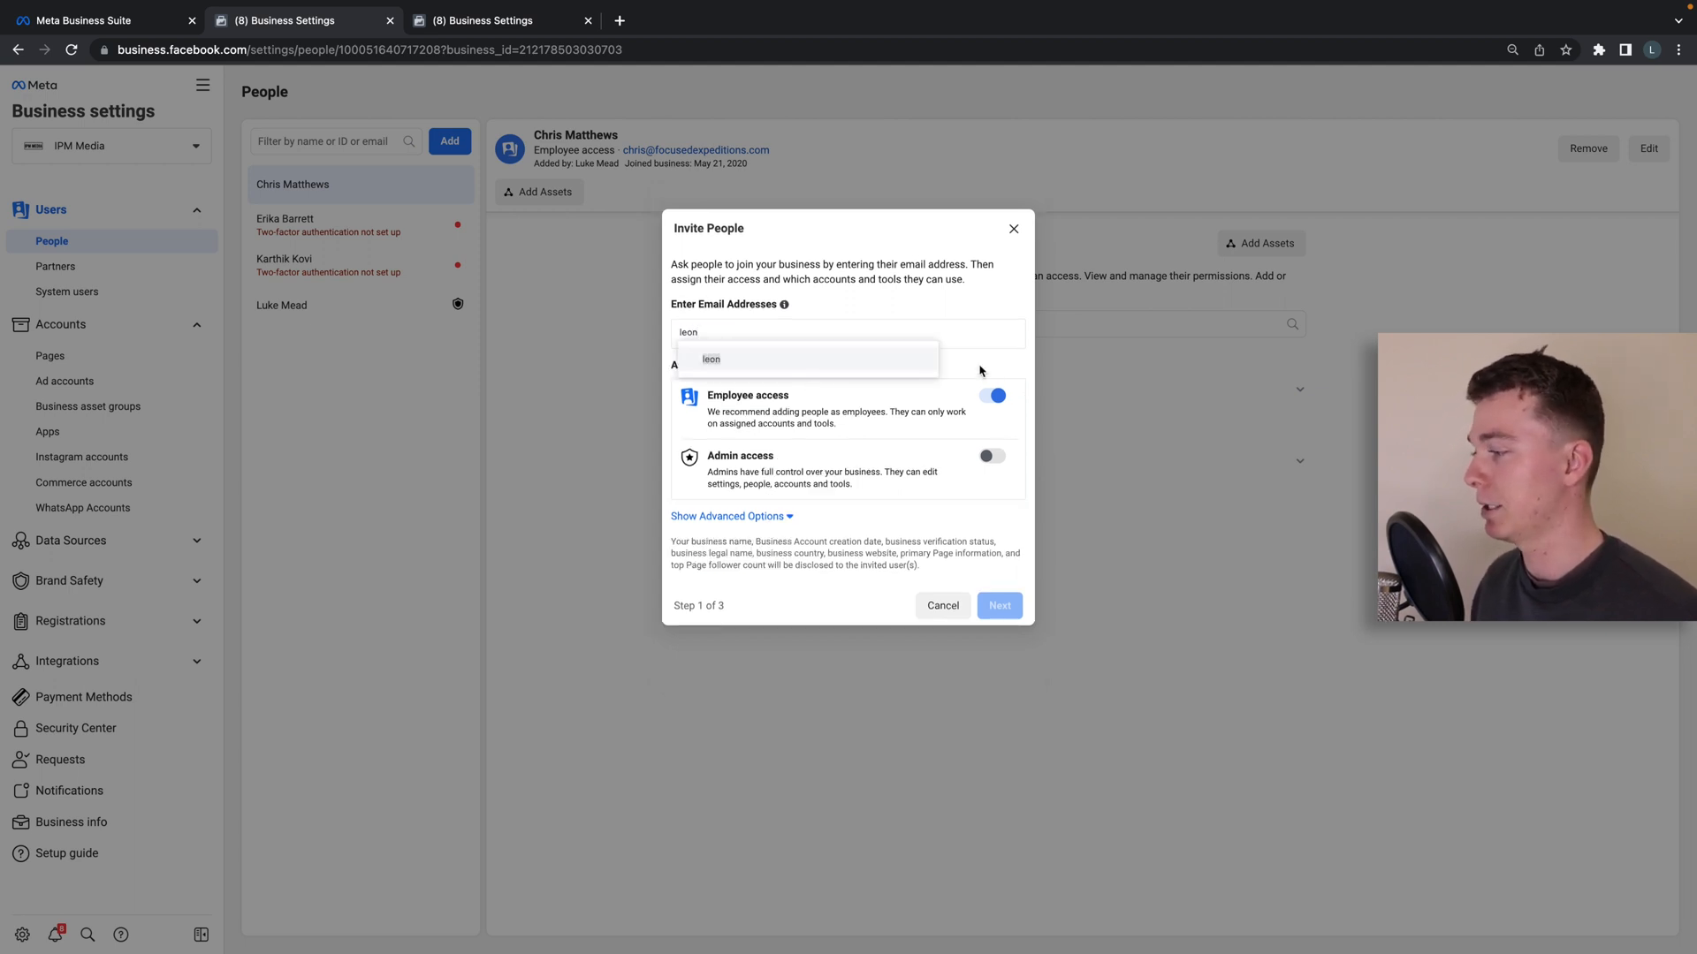
pyautogui.write('mea')
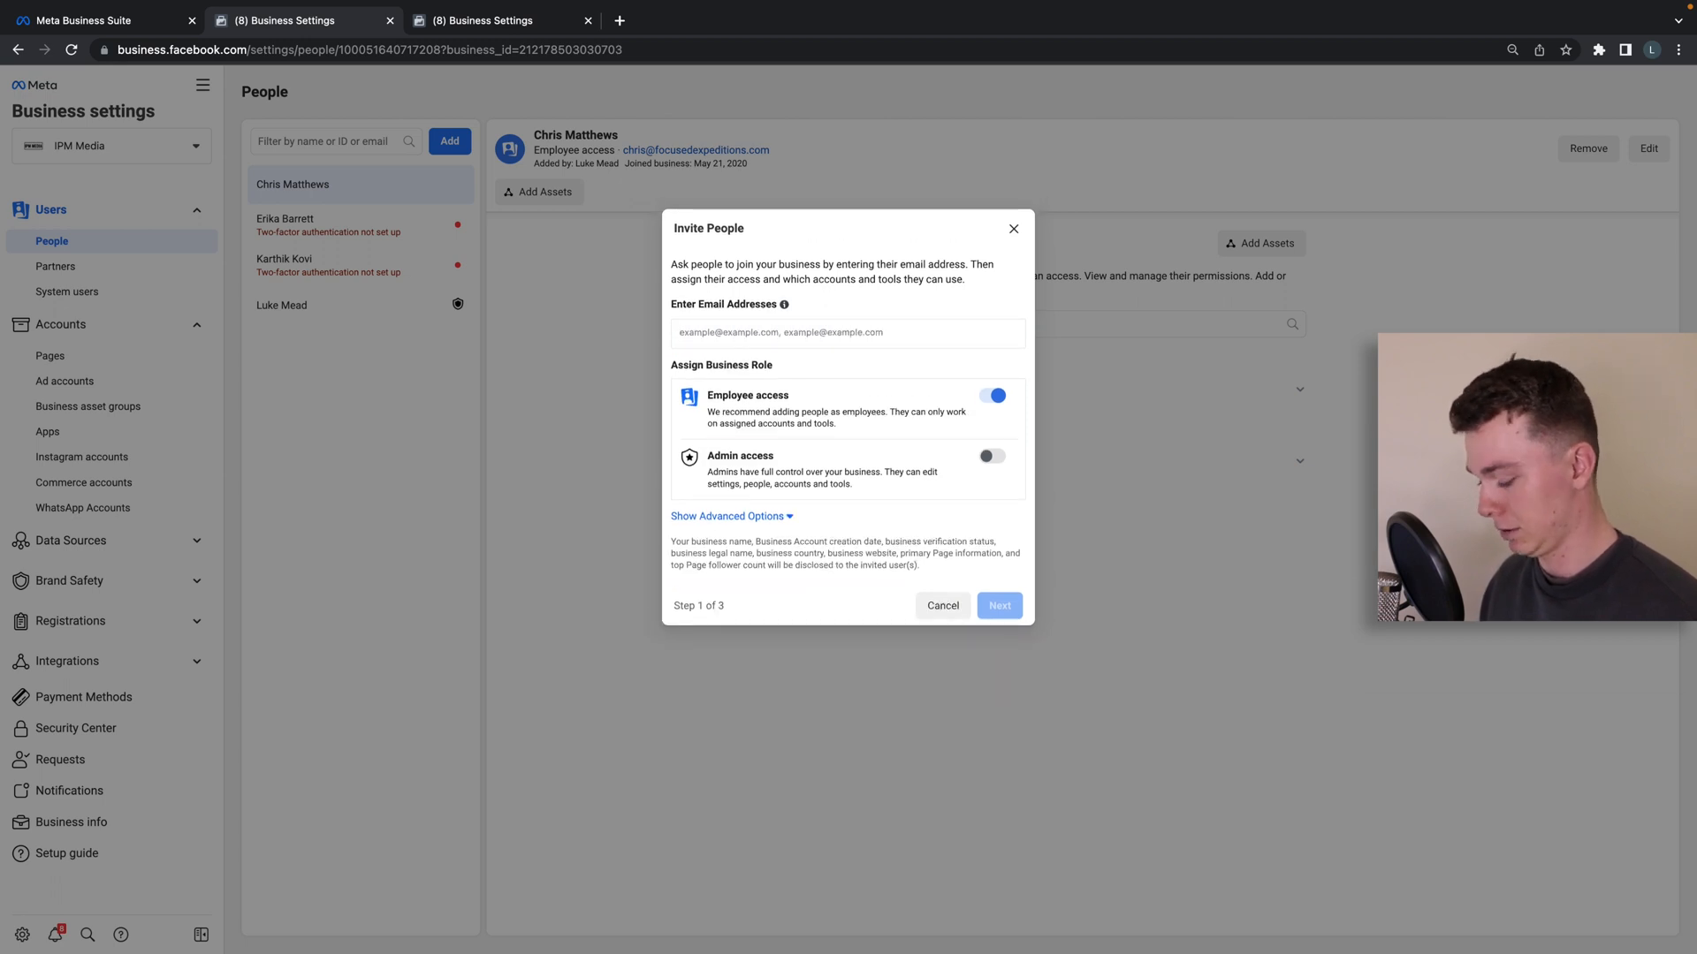
pyautogui.write('leon')
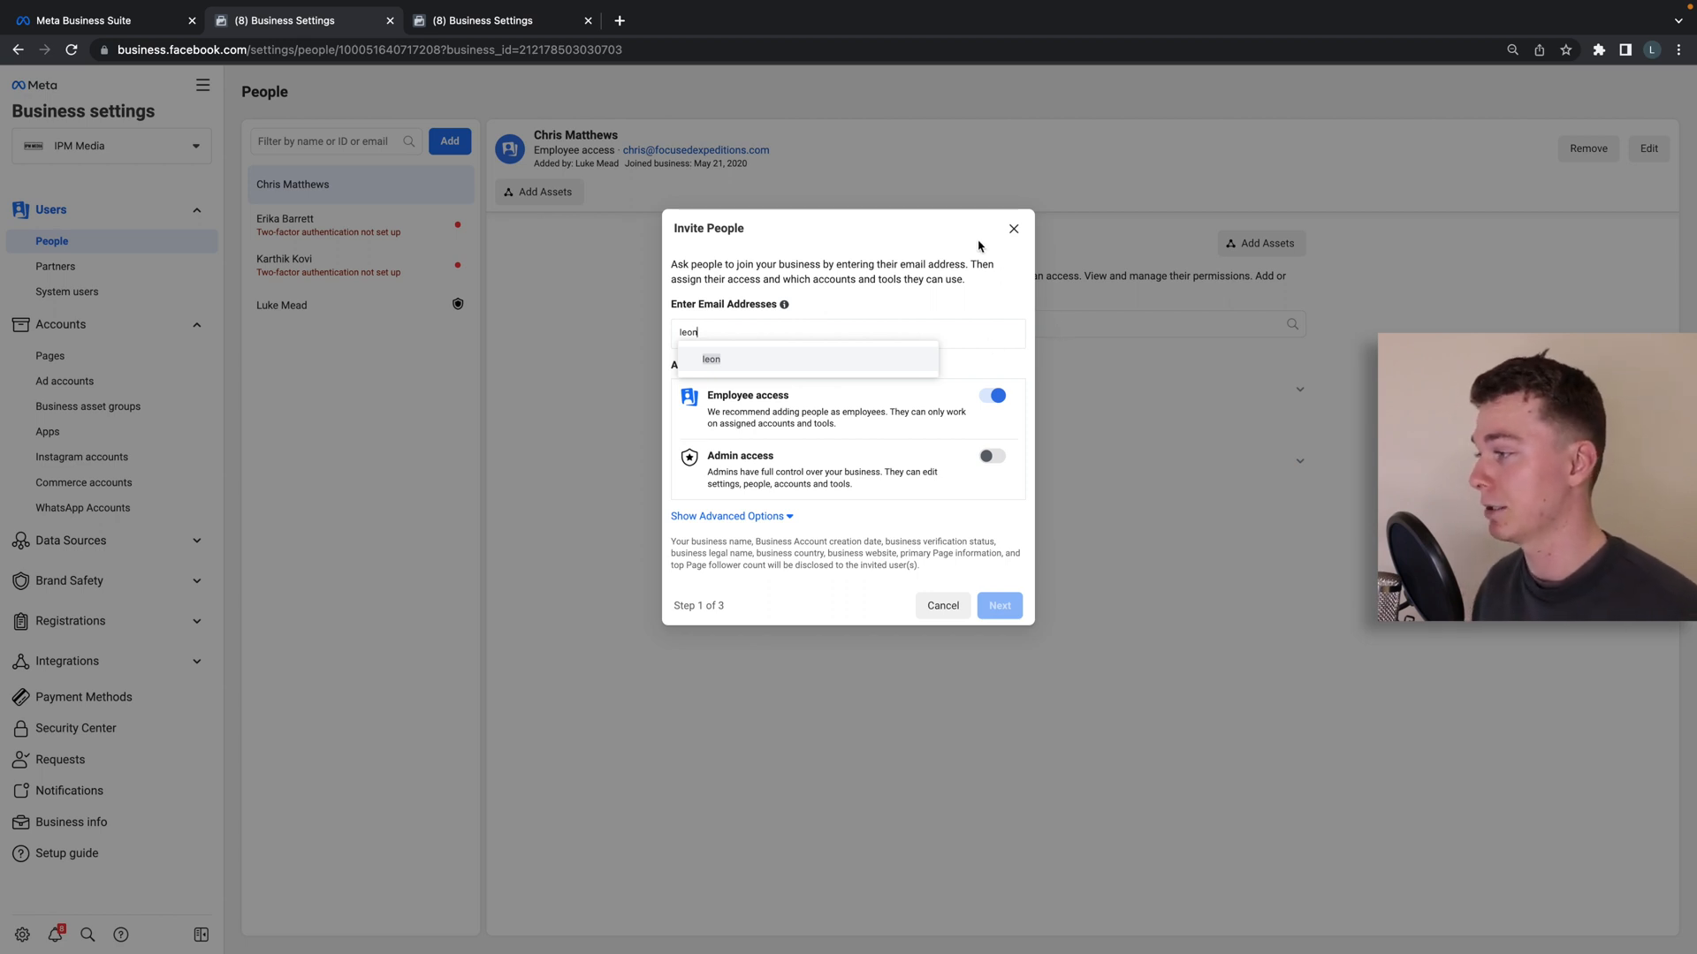
pyautogui.click(1014, 228)
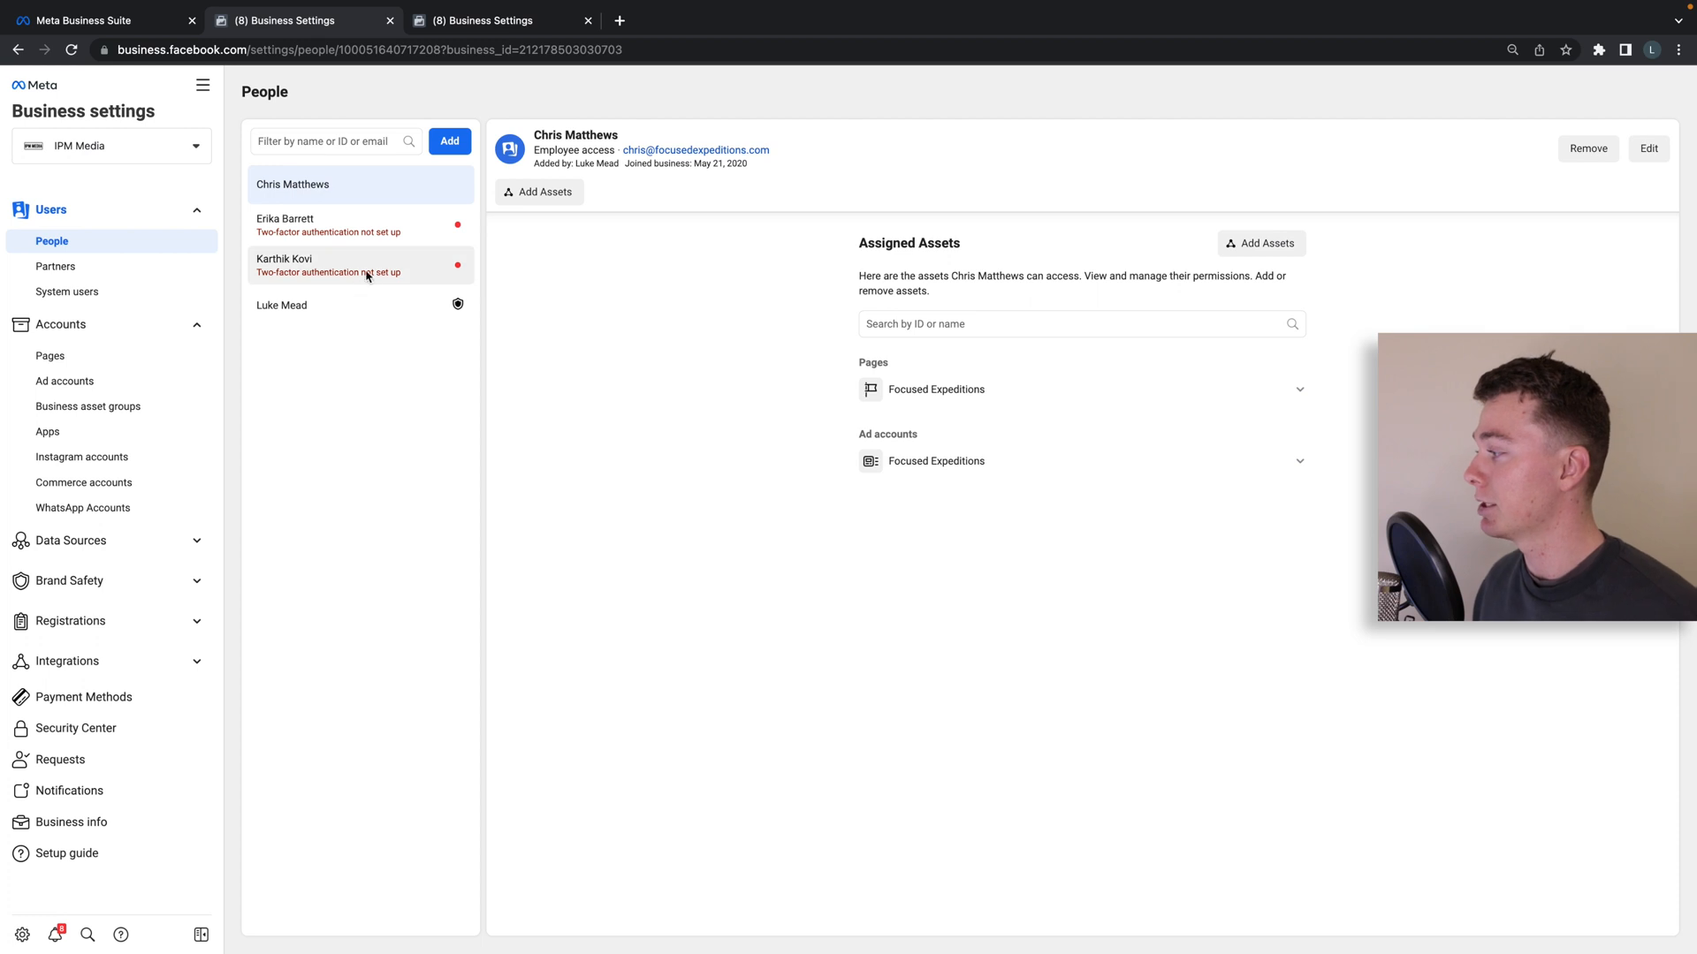
# Open Partners, preview the give-partner-access form's business ID field, and close it unsaved
pyautogui.click(55, 266)
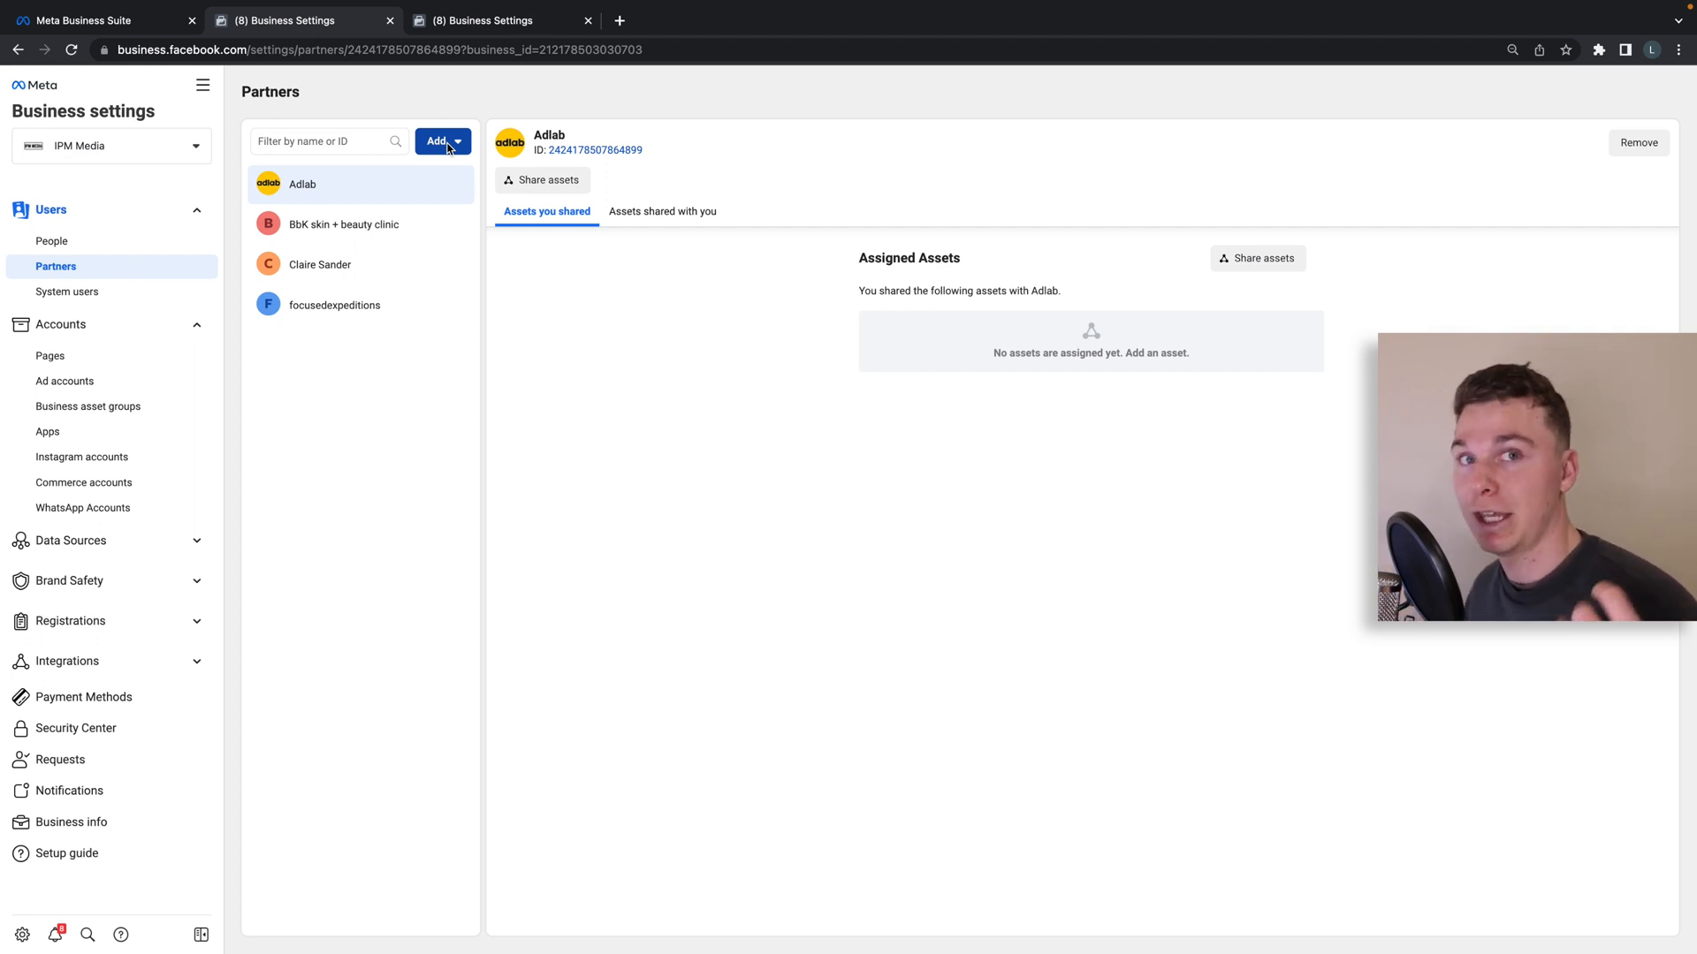
pyautogui.click(438, 142)
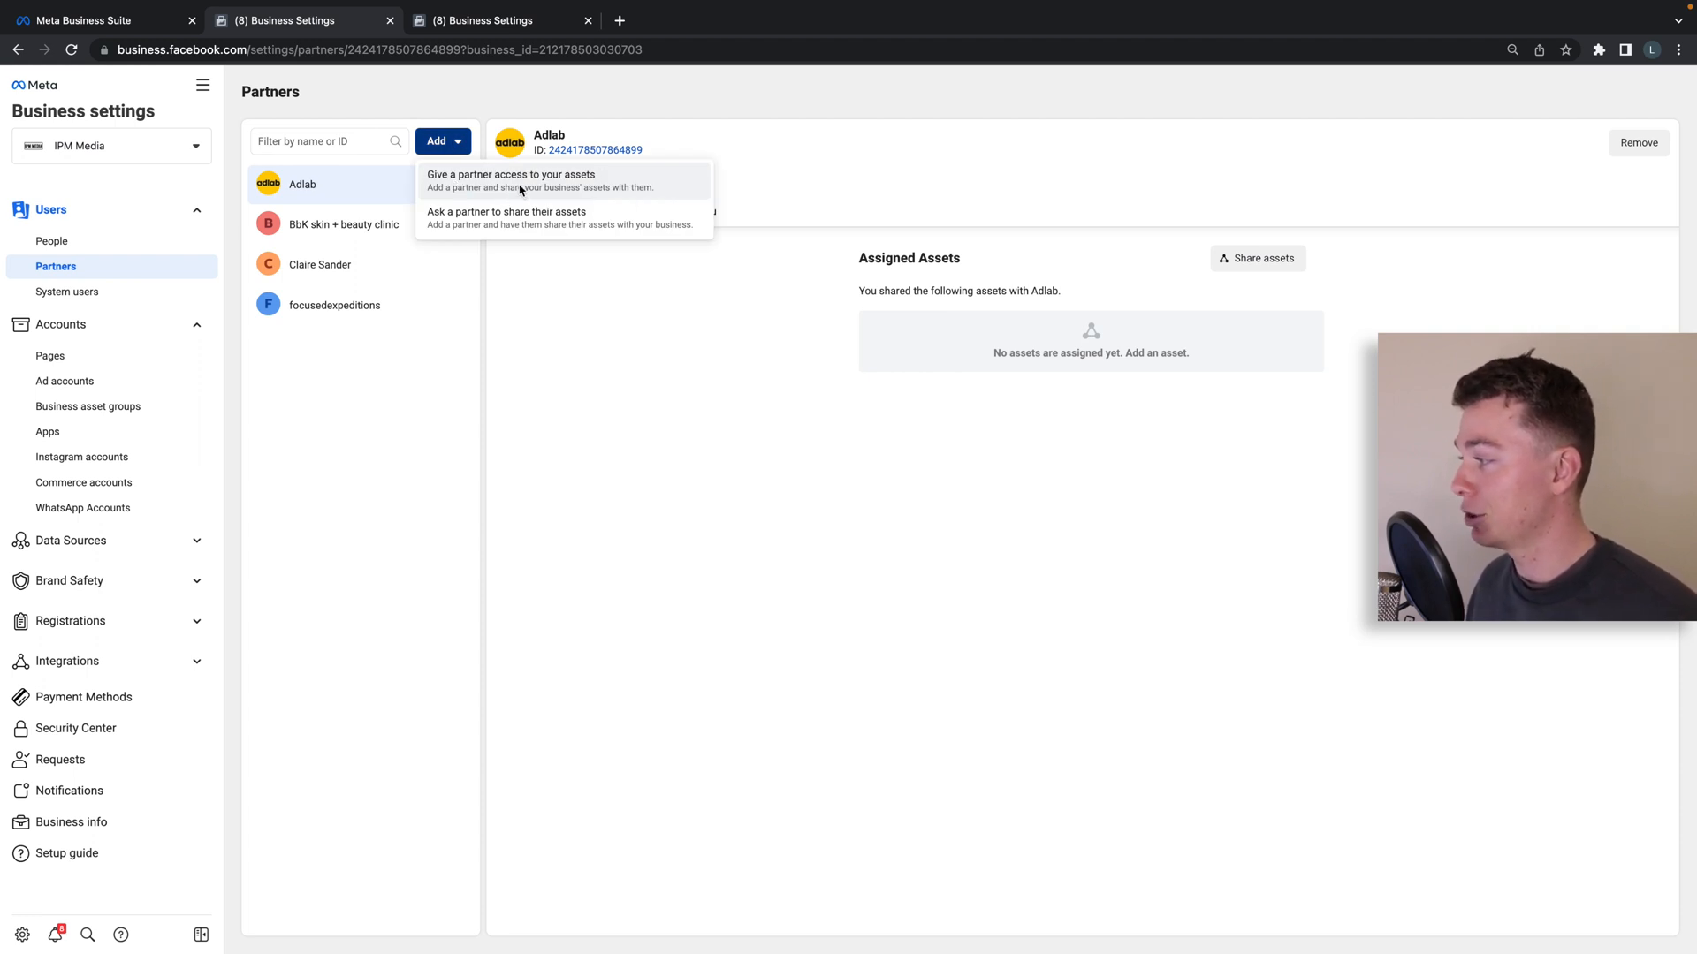
pyautogui.click(511, 174)
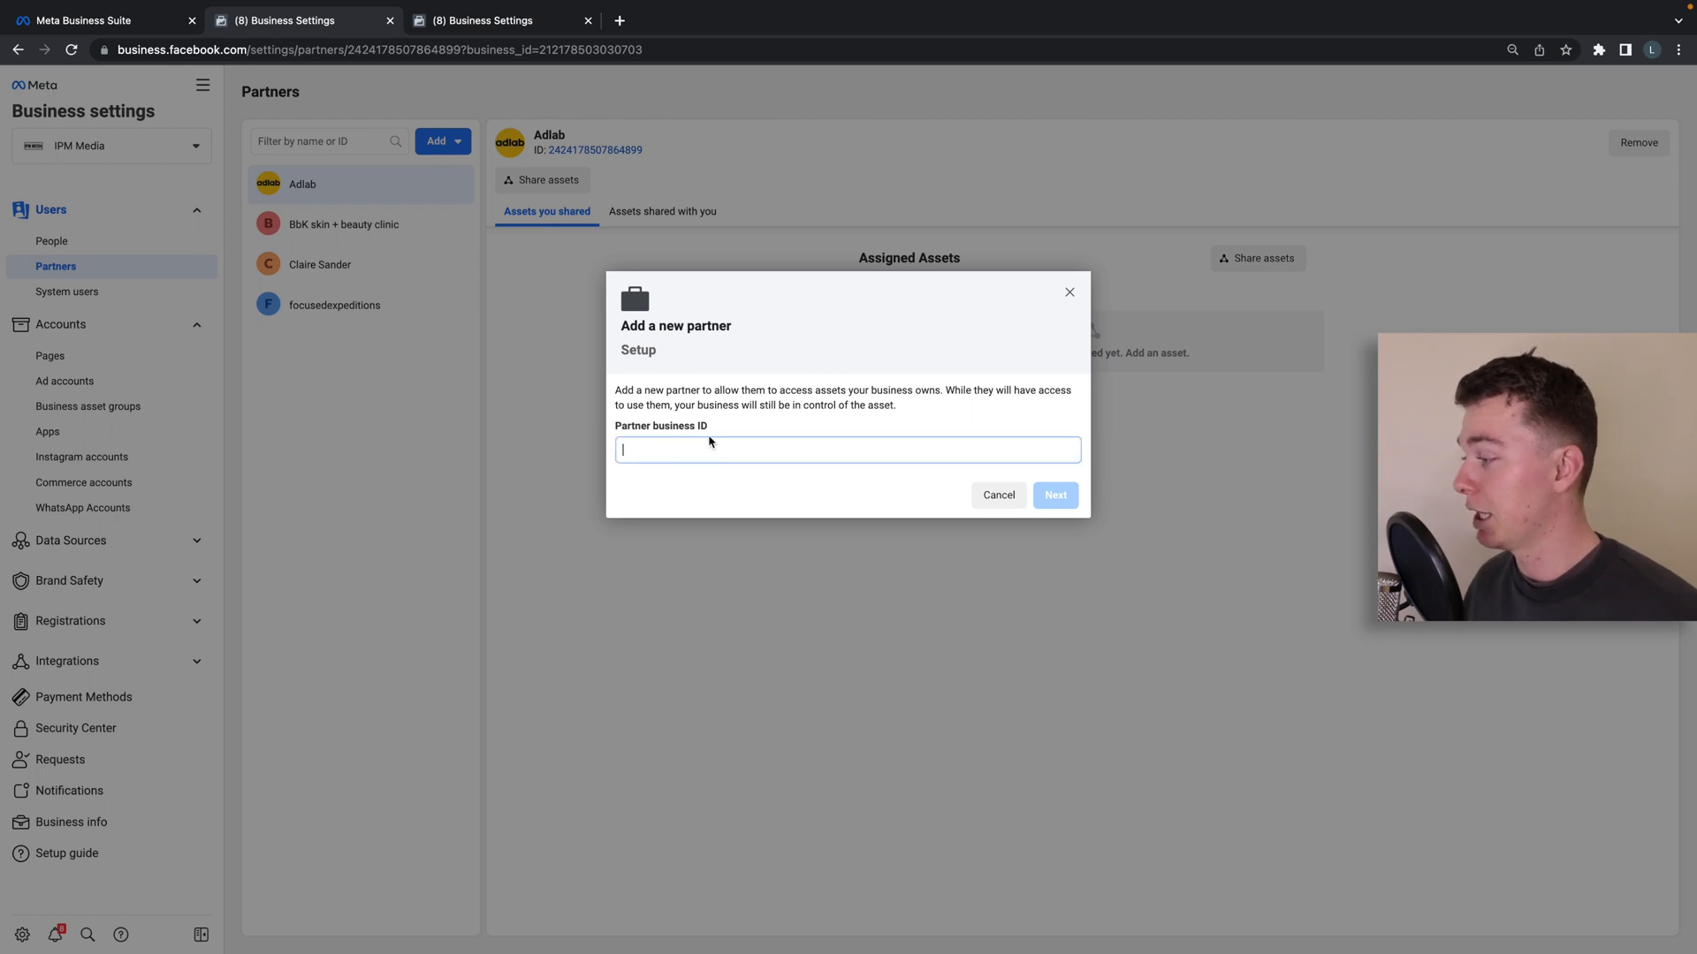
pyautogui.doubleClick(661, 426)
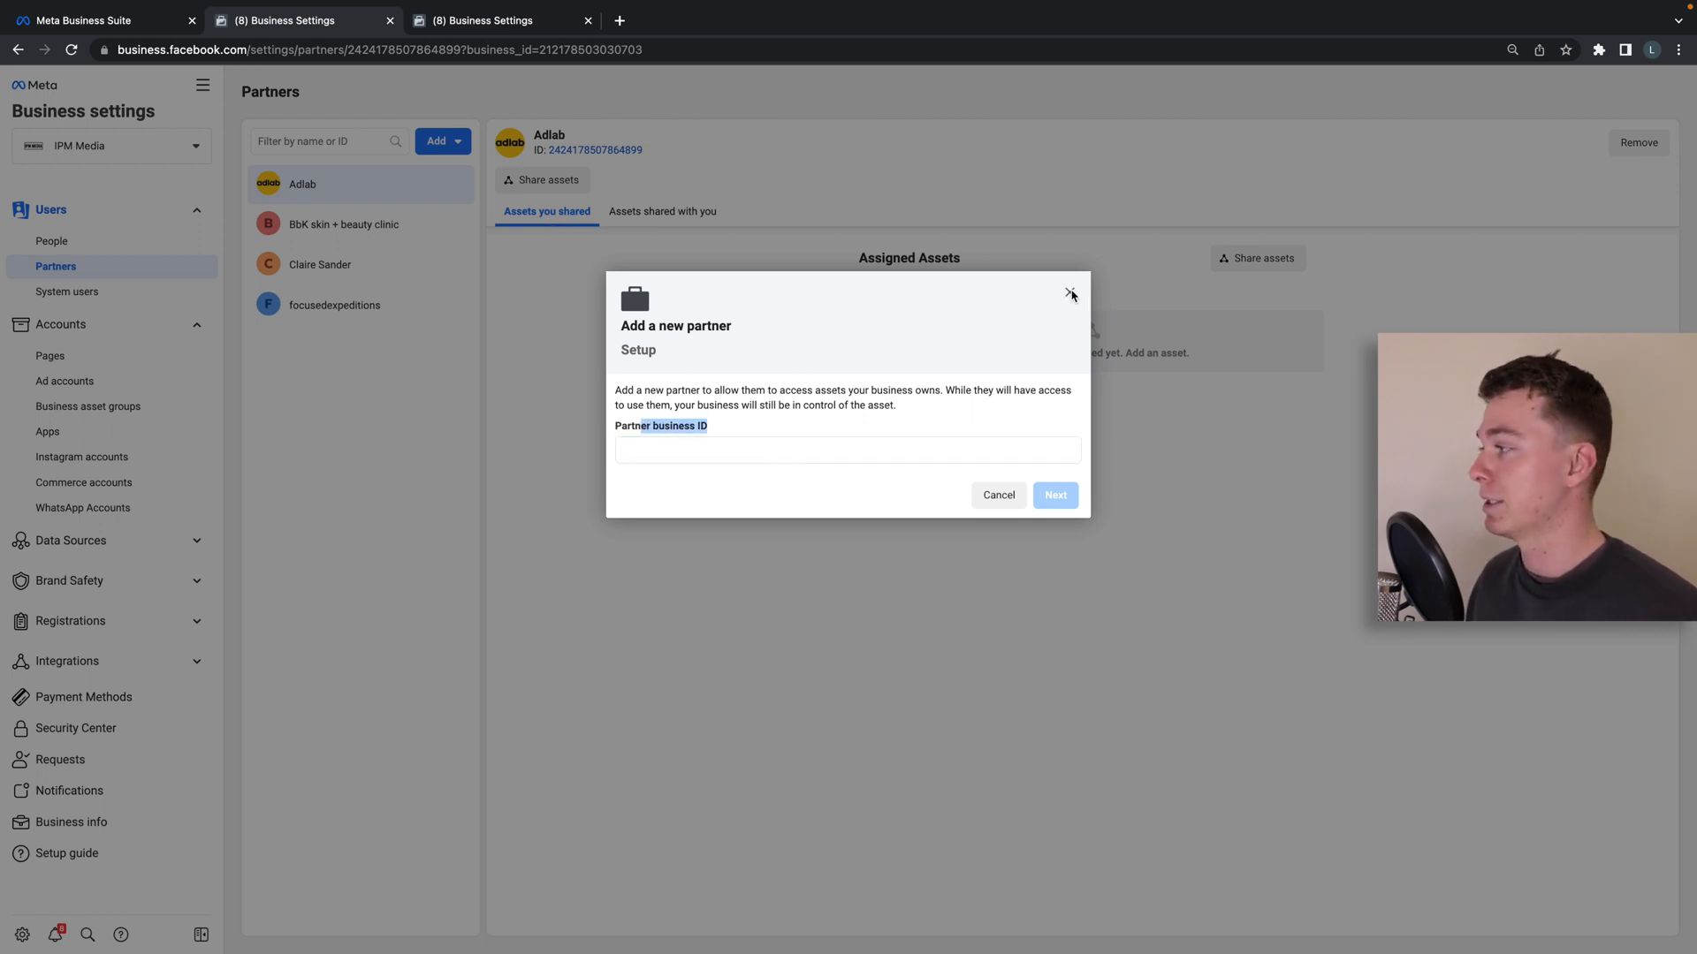
pyautogui.click(1070, 295)
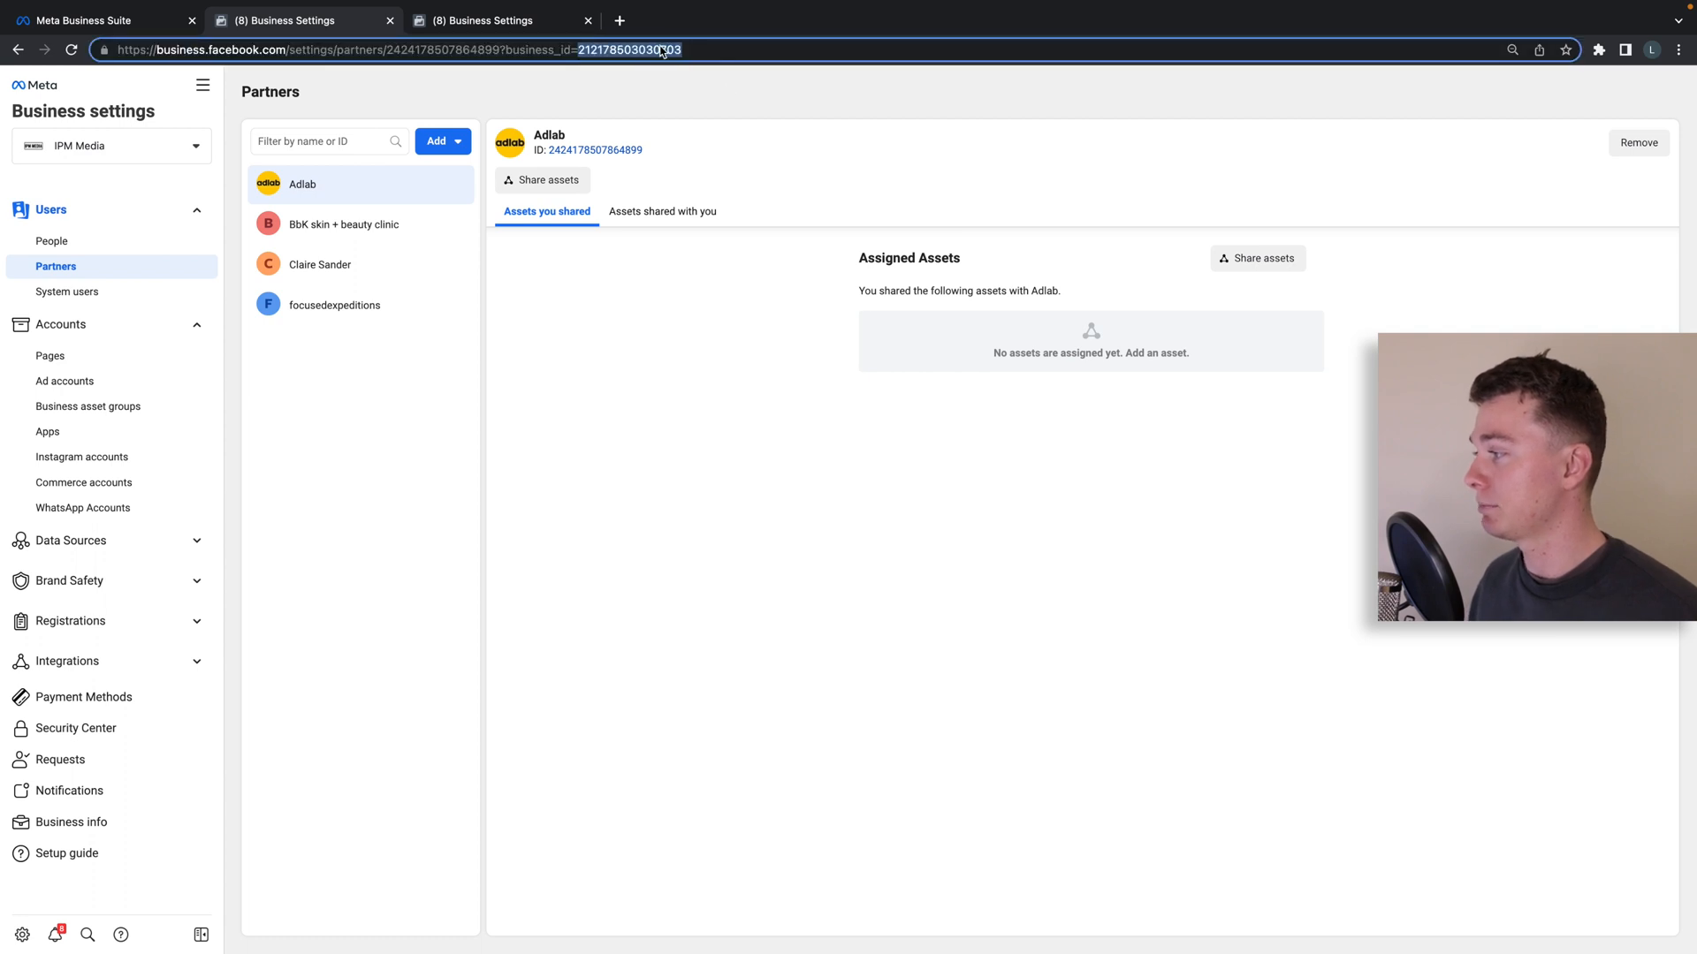
pyautogui.moveTo(612, 61)
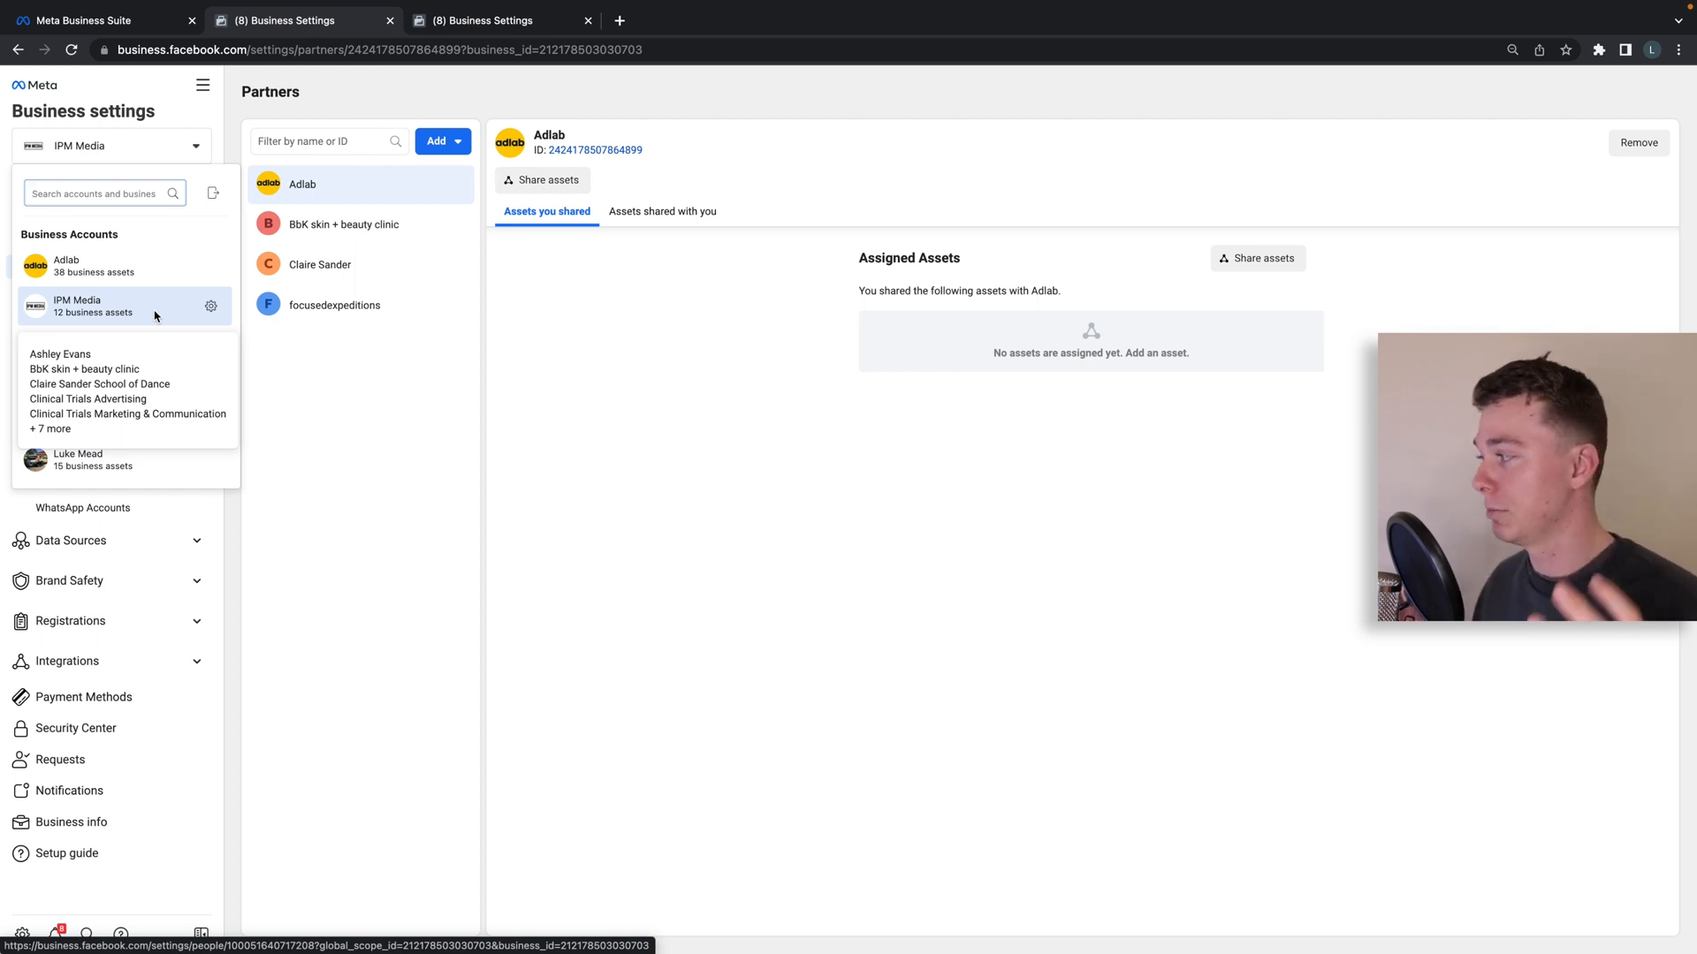
pyautogui.moveTo(140, 310)
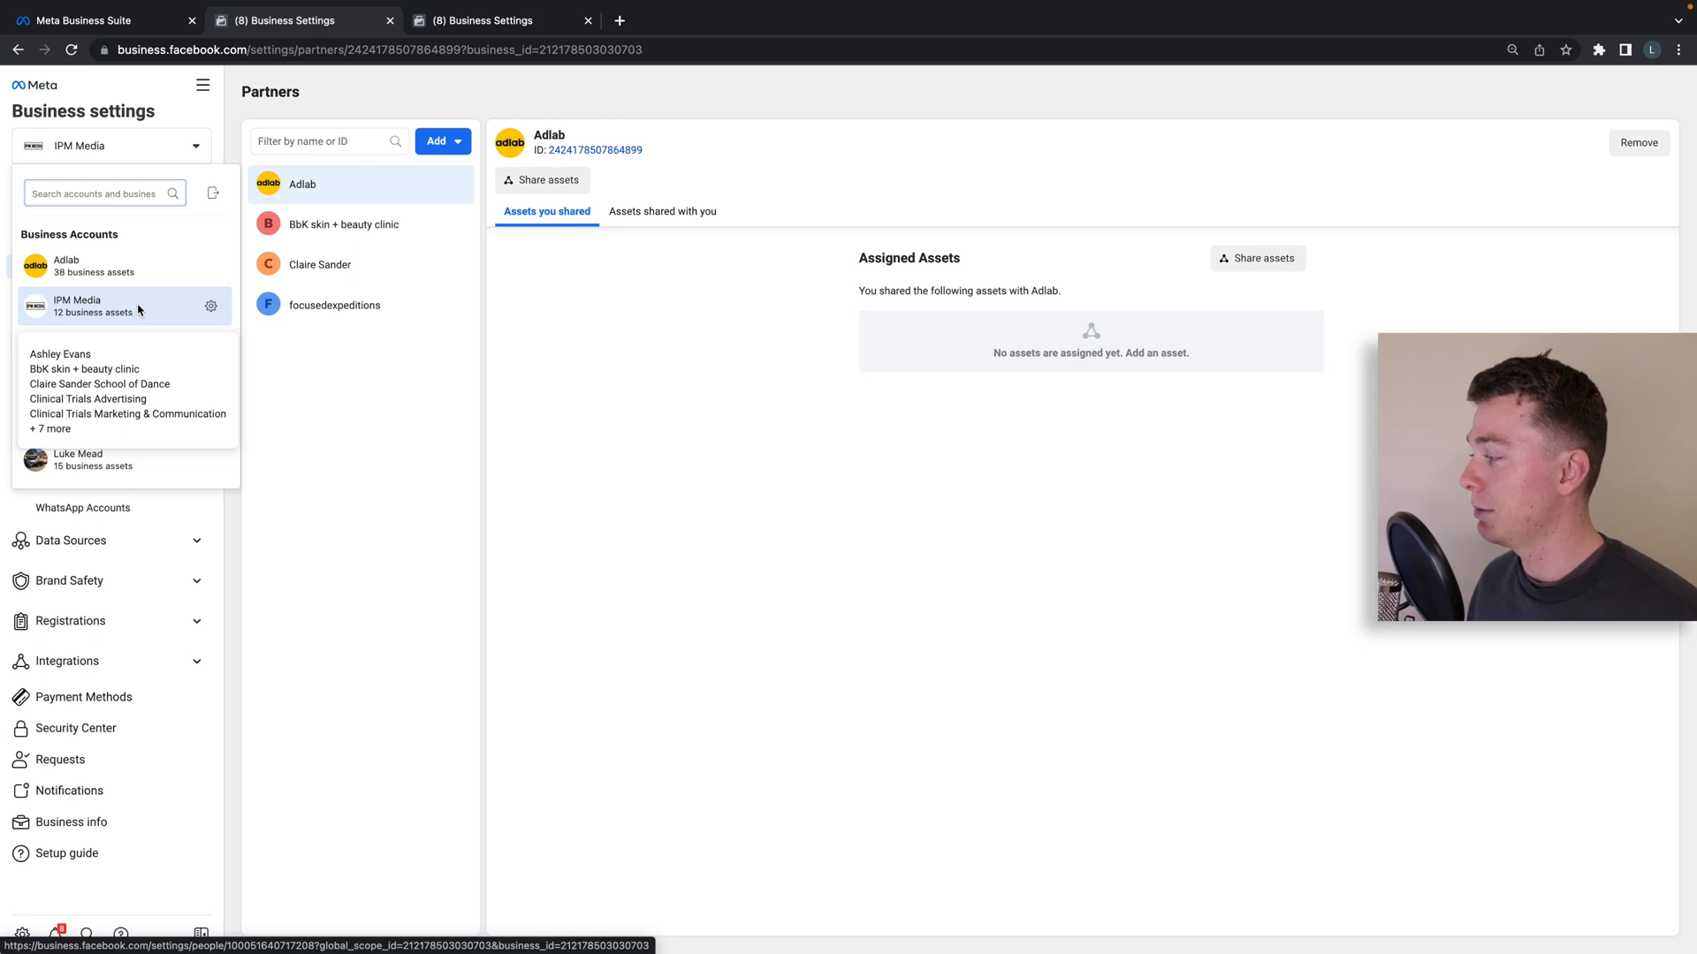